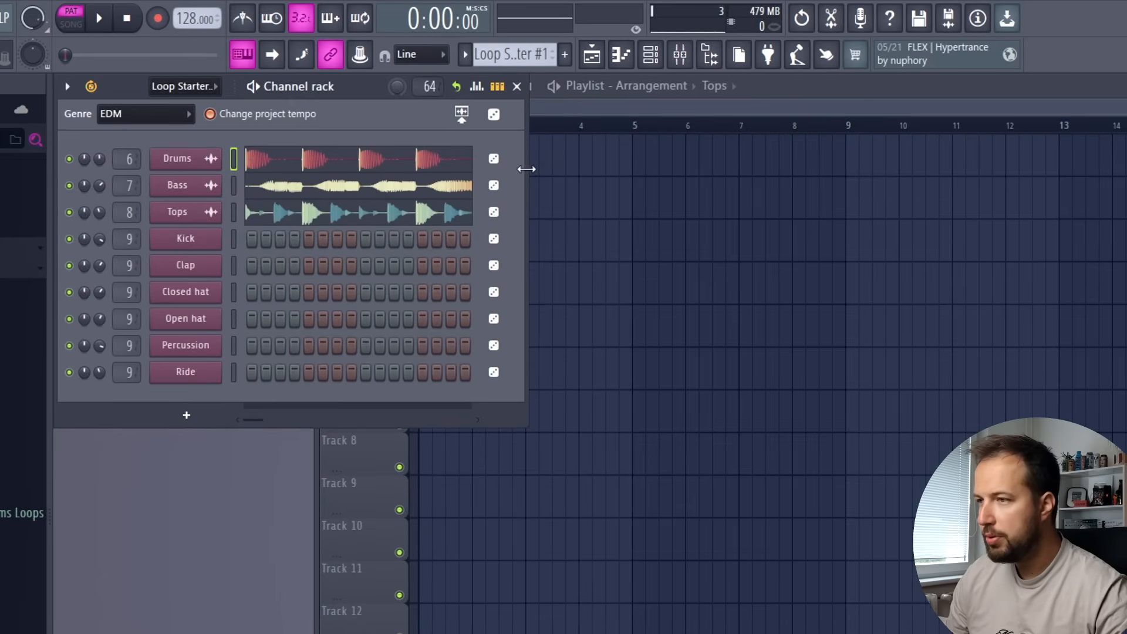
# Widen the Channel rack so the EDM Drums, Bass and Tops loops show at full length.
pyautogui.click(147, 113)
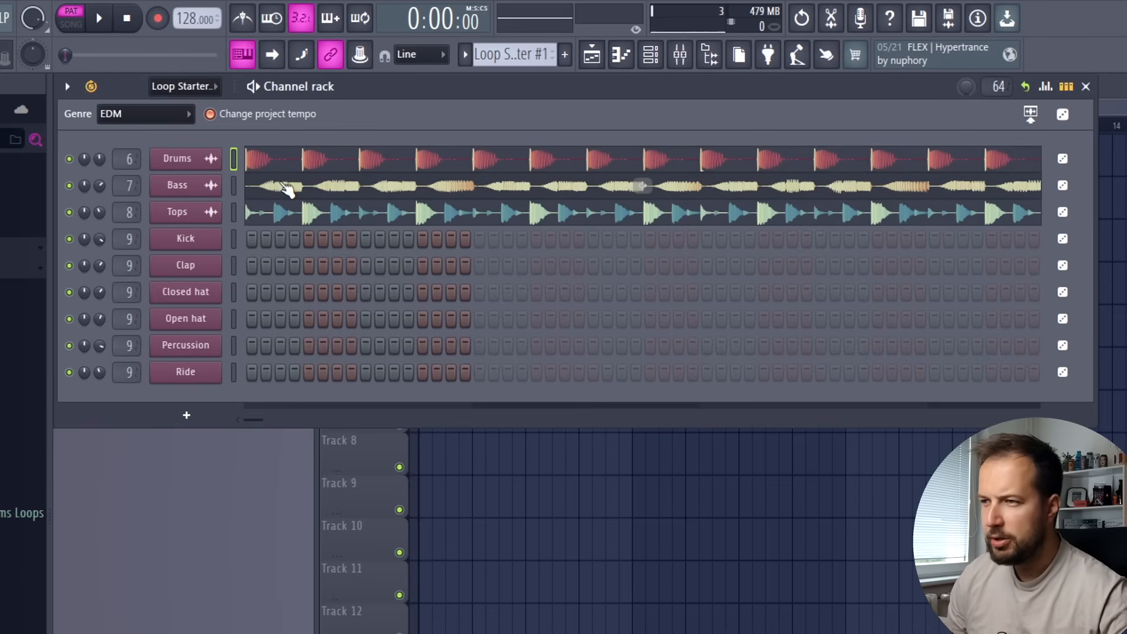
pyautogui.moveTo(294, 229)
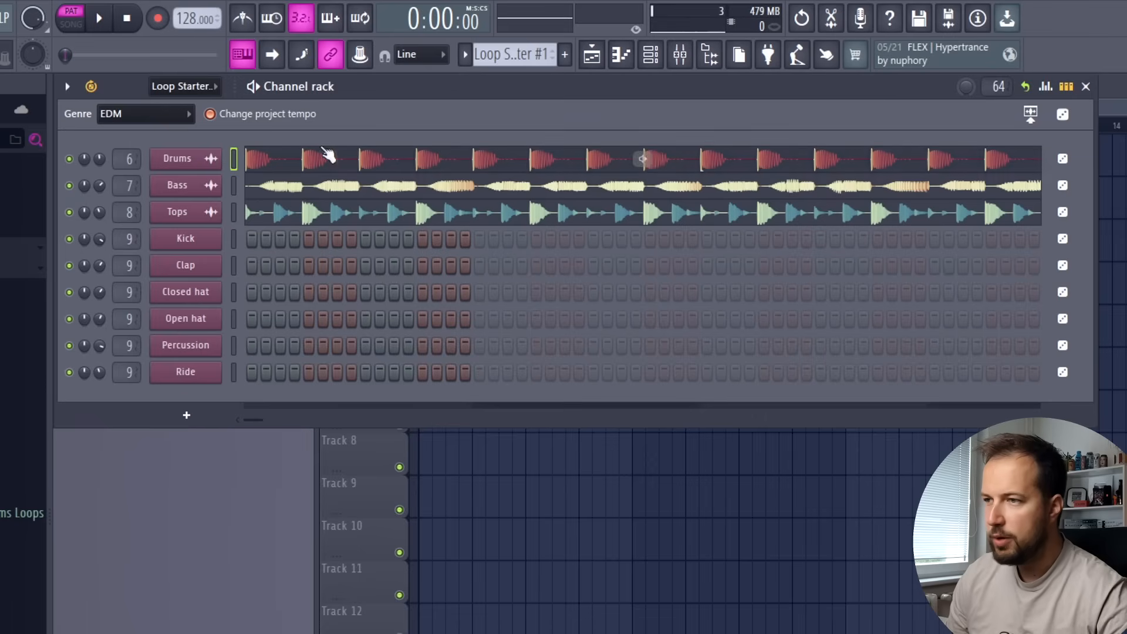
pyautogui.moveTo(529, 199)
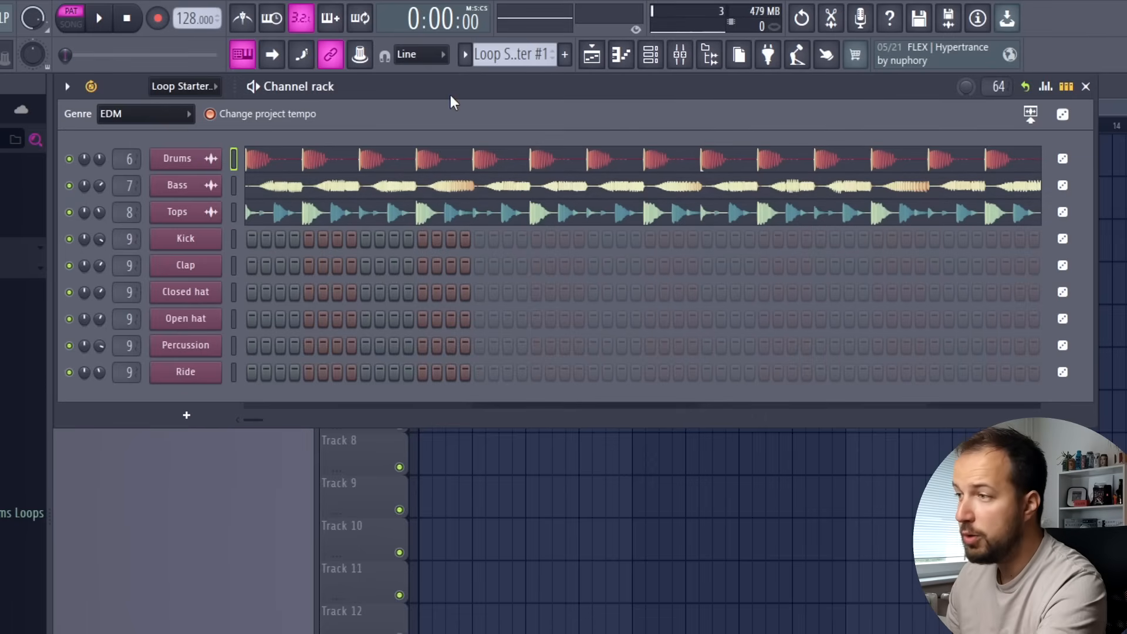
pyautogui.click(99, 18)
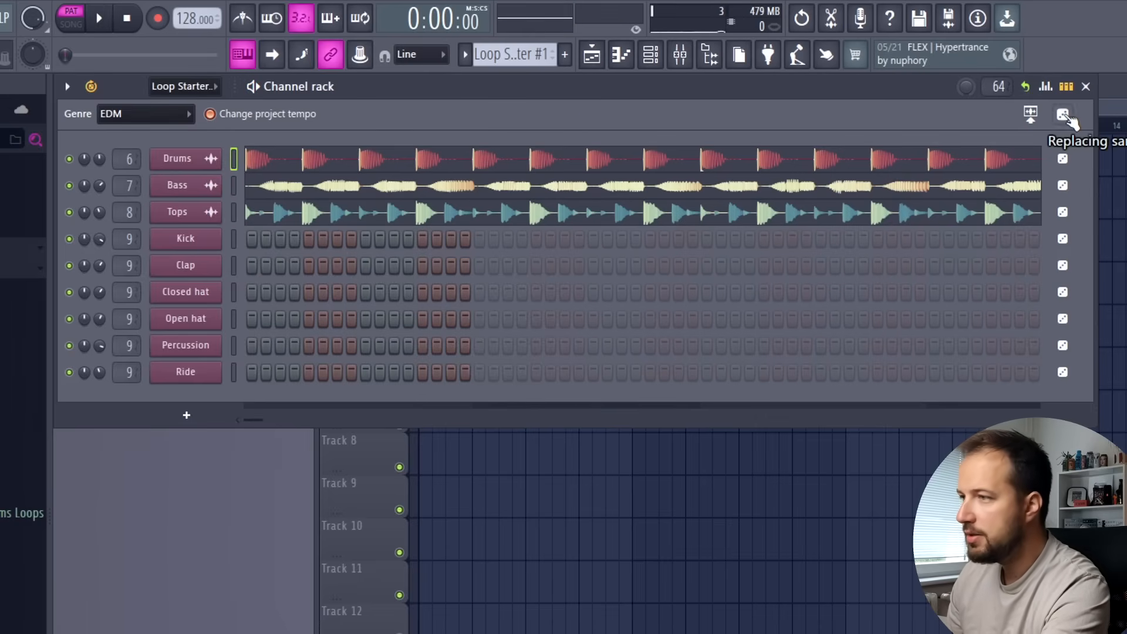
# Switch Loop Starter to Hip hop at 90 BPM with new Drums, Melodic and Percussion loops.
pyautogui.click(98, 18)
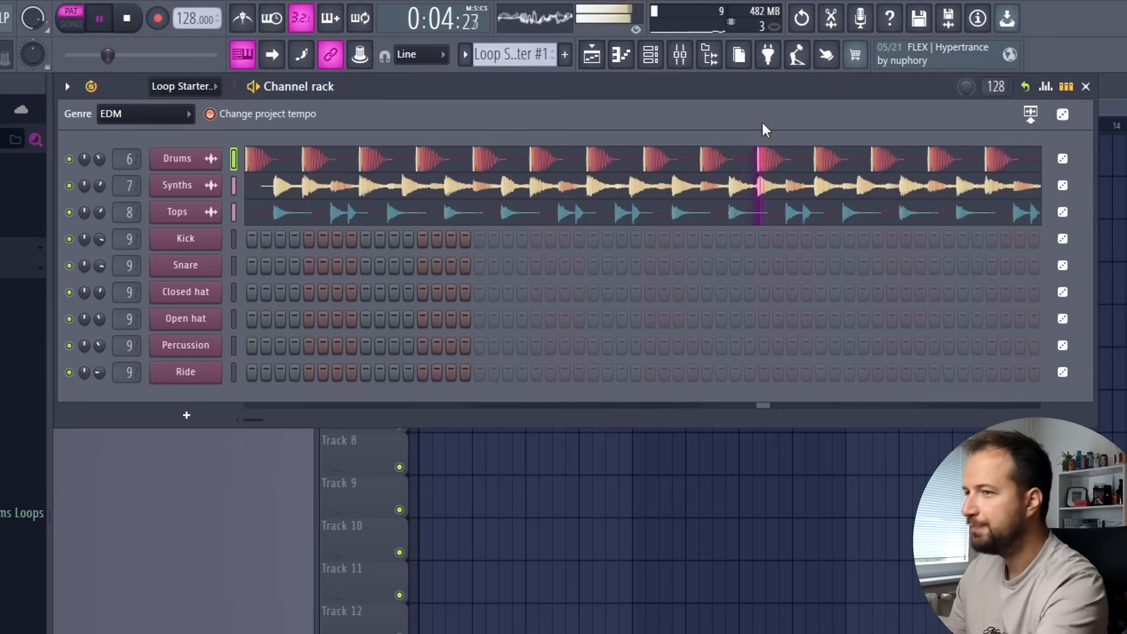
pyautogui.click(128, 18)
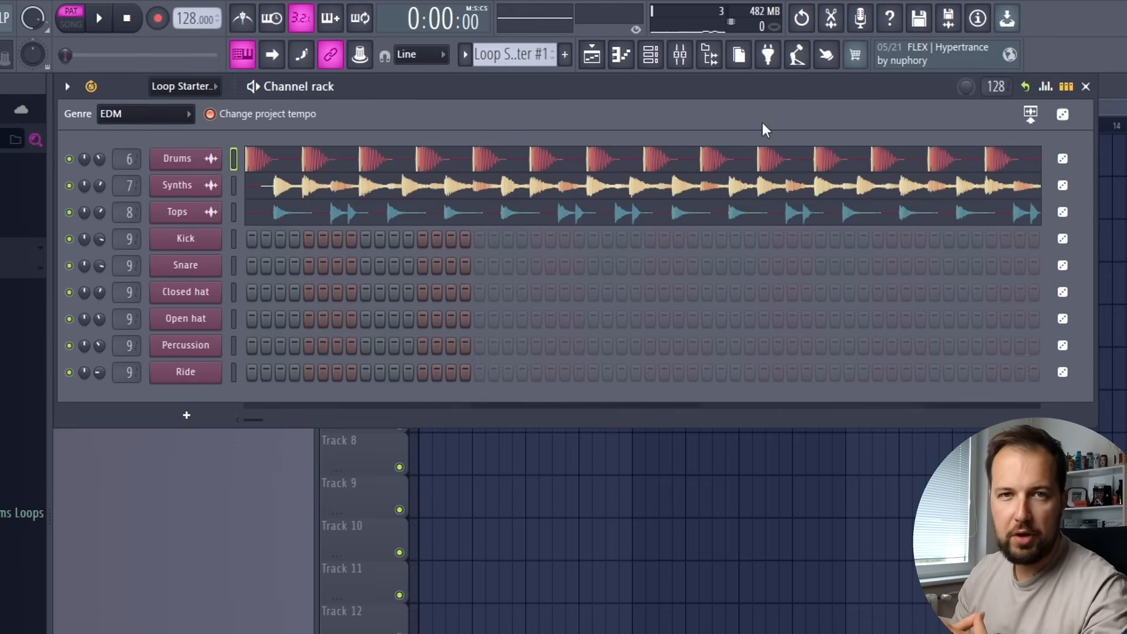
pyautogui.click(144, 114)
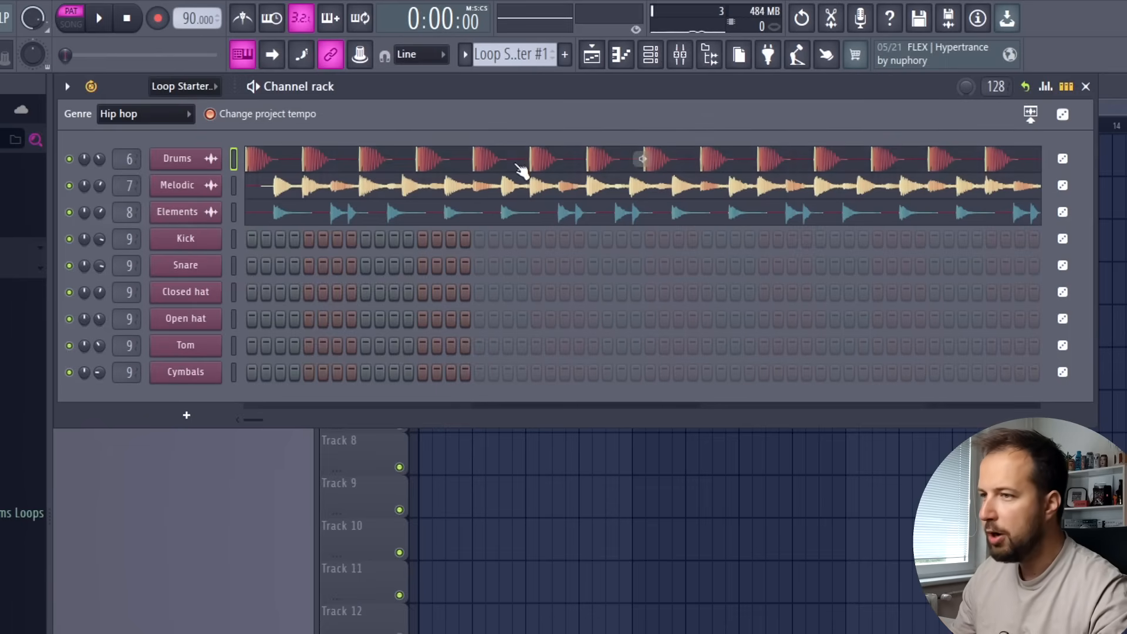
pyautogui.click(98, 18)
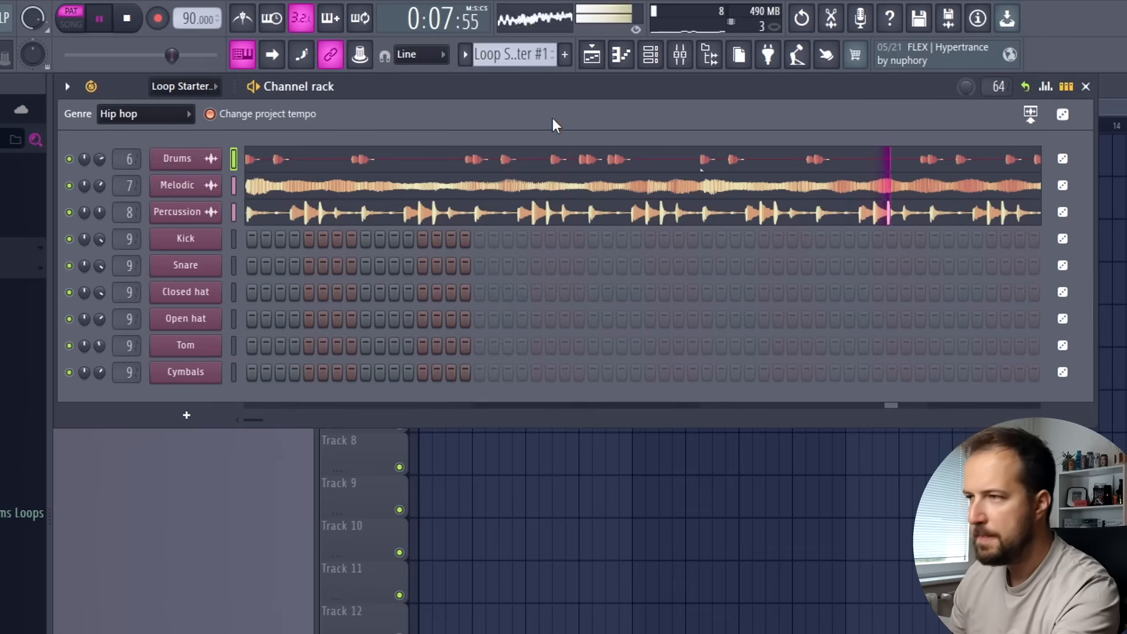
# Lock the Melodic and Percussion loops and replace only the Drums loop, then stop playback.
pyautogui.click(128, 18)
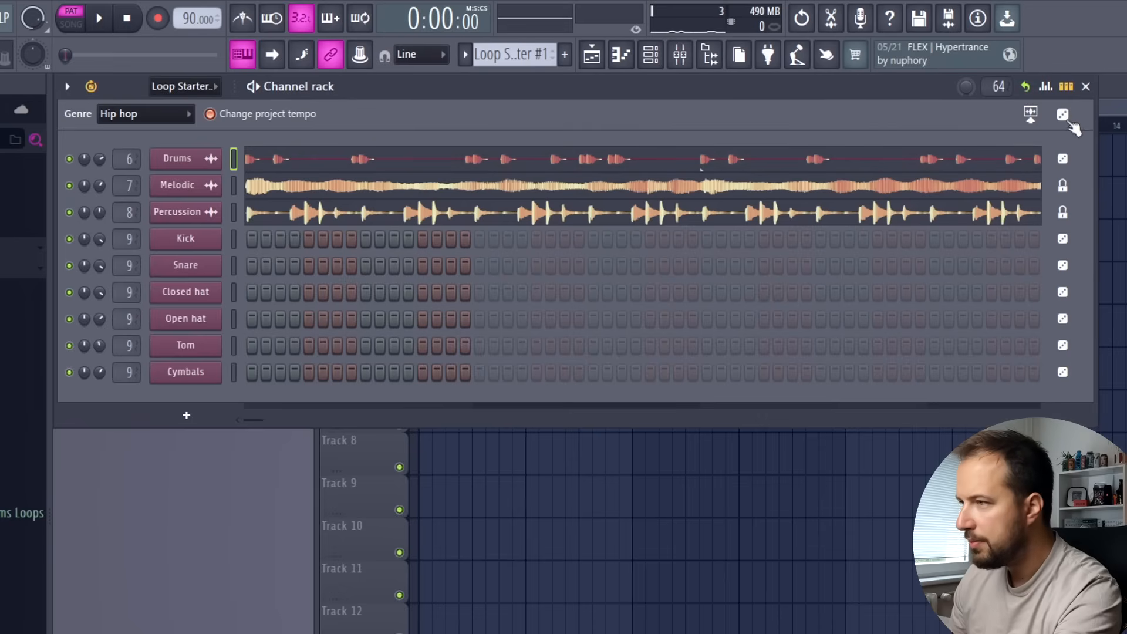
pyautogui.moveTo(1071, 162)
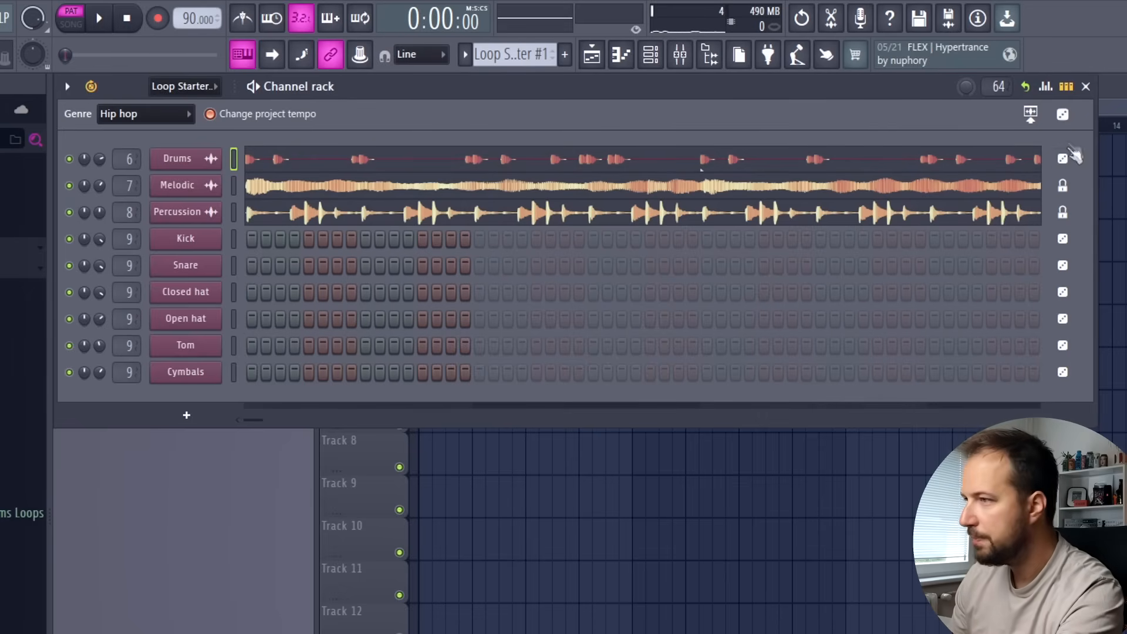
pyautogui.click(99, 18)
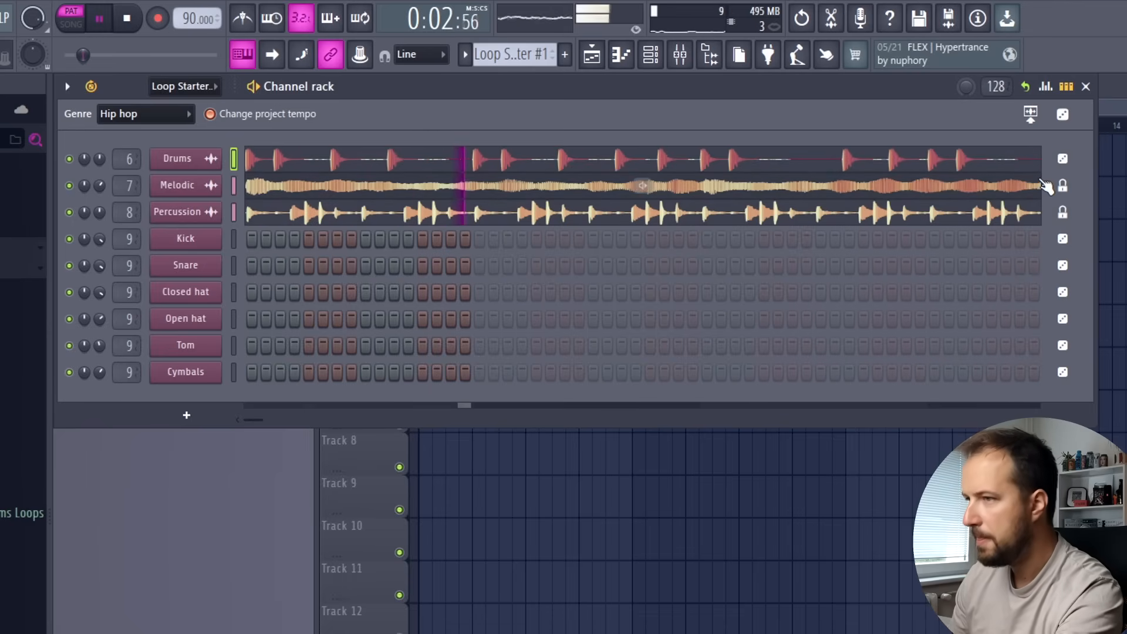
pyautogui.click(128, 18)
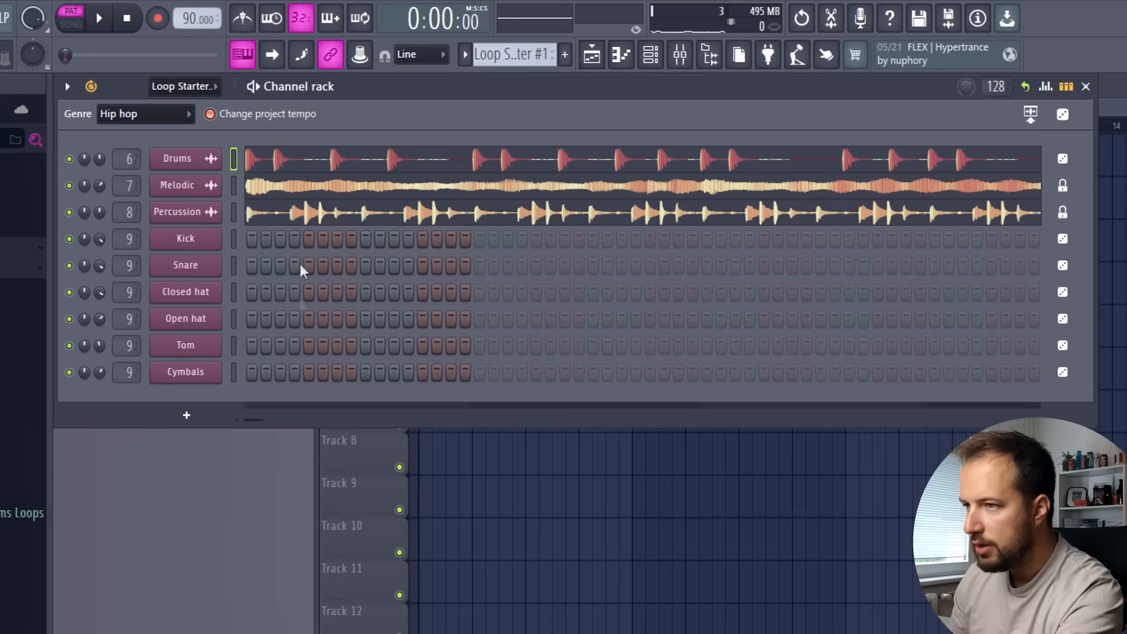
# Add Snare hits on steps 5 and 13, audition them, and expand STPL in the Browser.
pyautogui.click(309, 264)
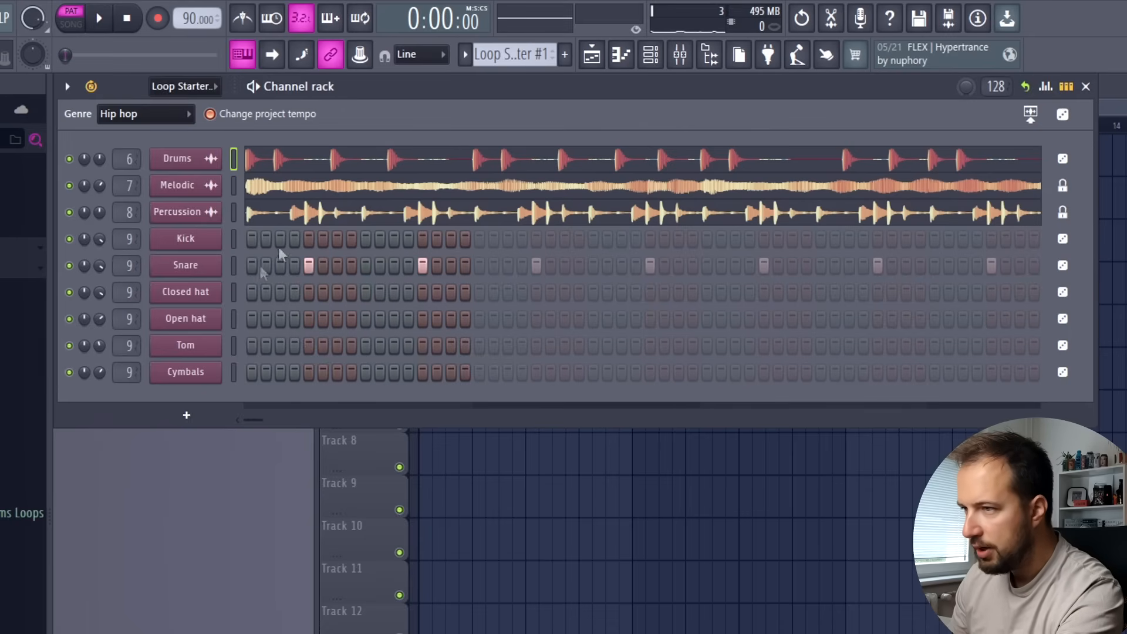
pyautogui.moveTo(852, 268)
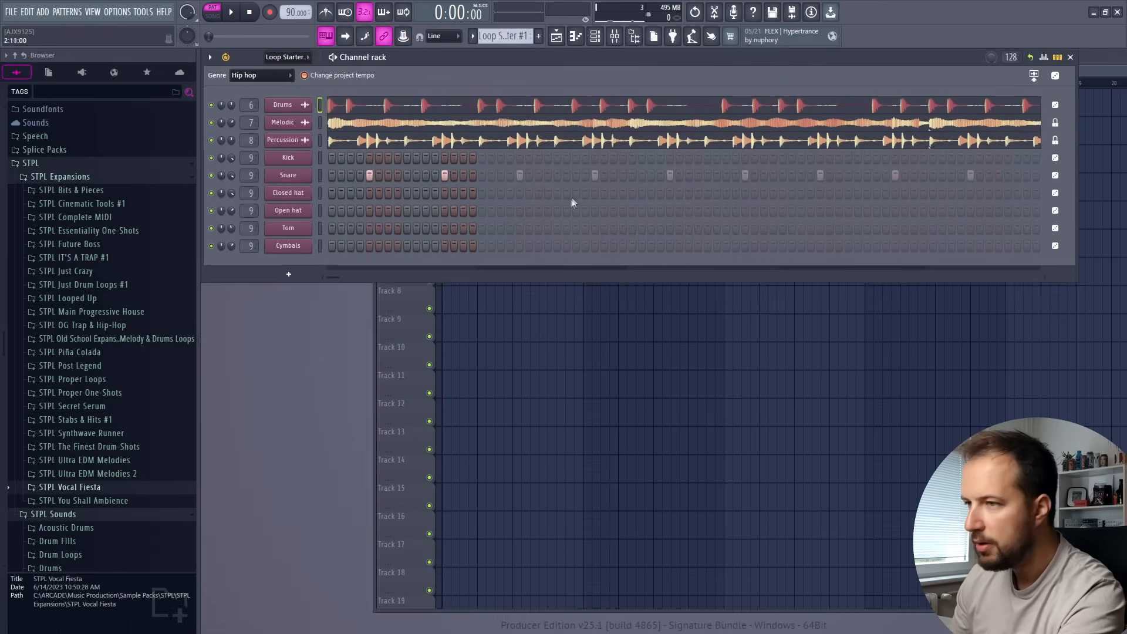
pyautogui.click(229, 12)
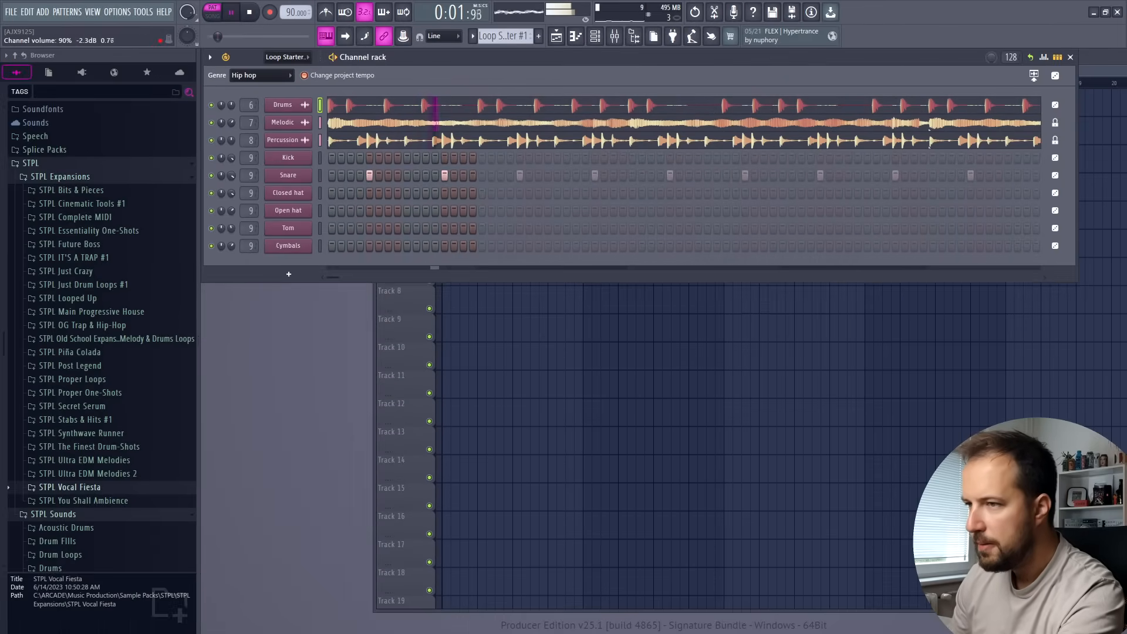
pyautogui.click(230, 13)
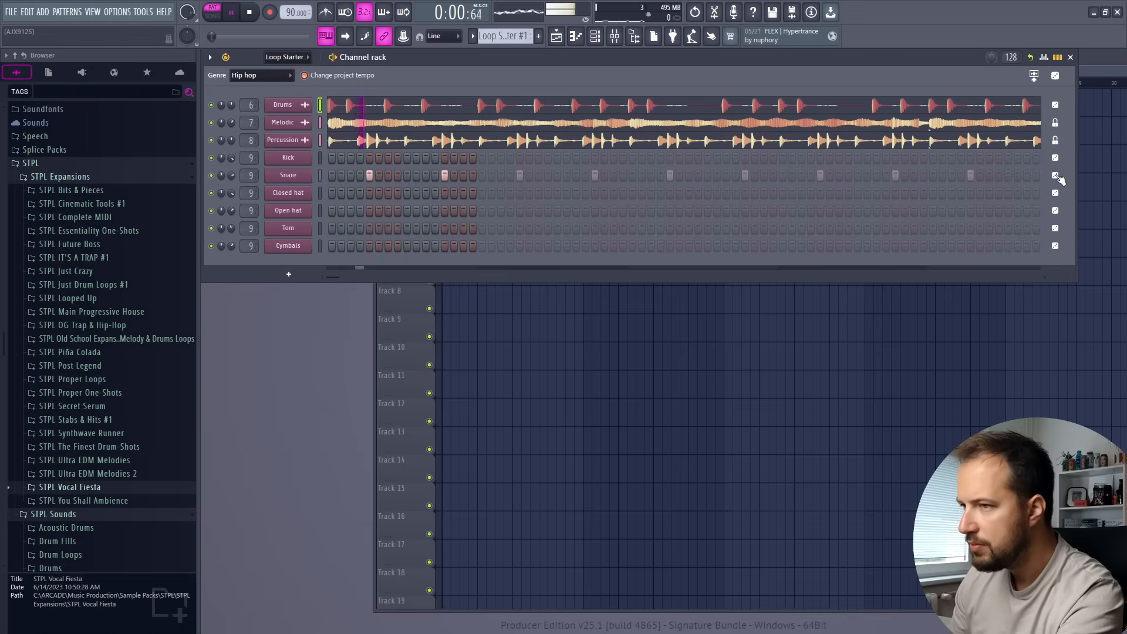
pyautogui.click(249, 12)
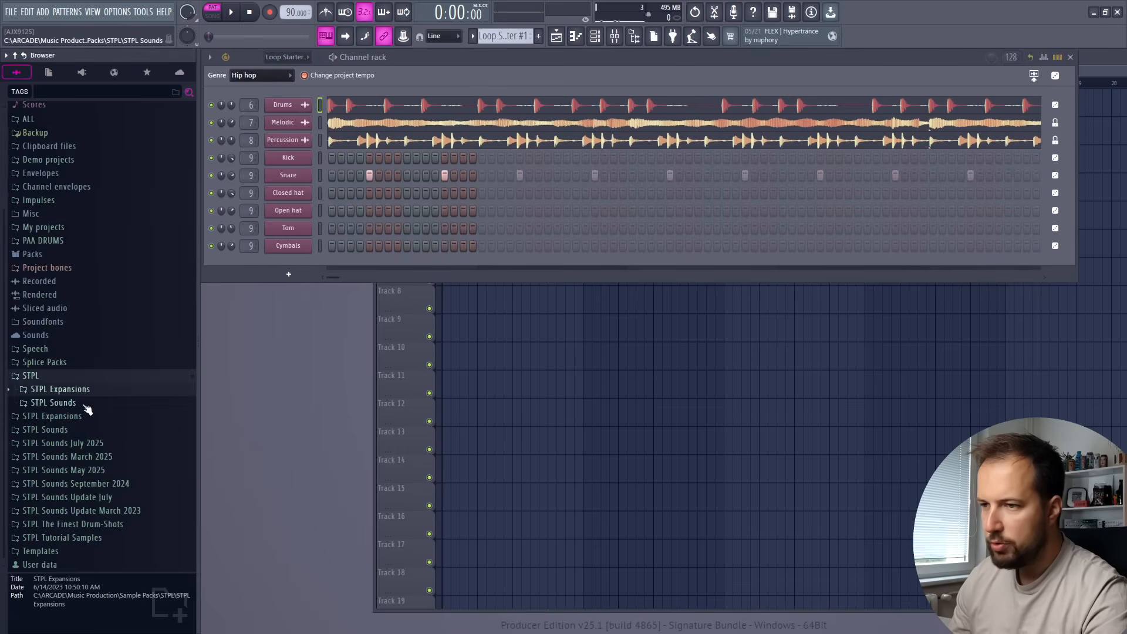
# Load STPL Snare Golden Age from Trap Snares onto the Snare channel and resume playback.
pyautogui.click(53, 402)
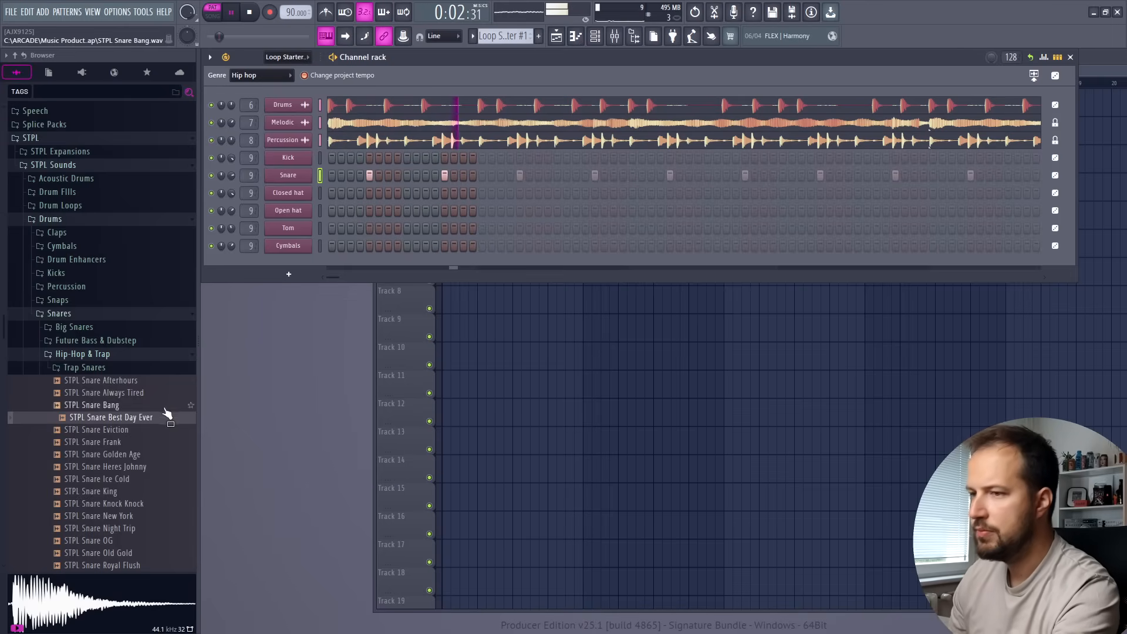
pyautogui.click(103, 454)
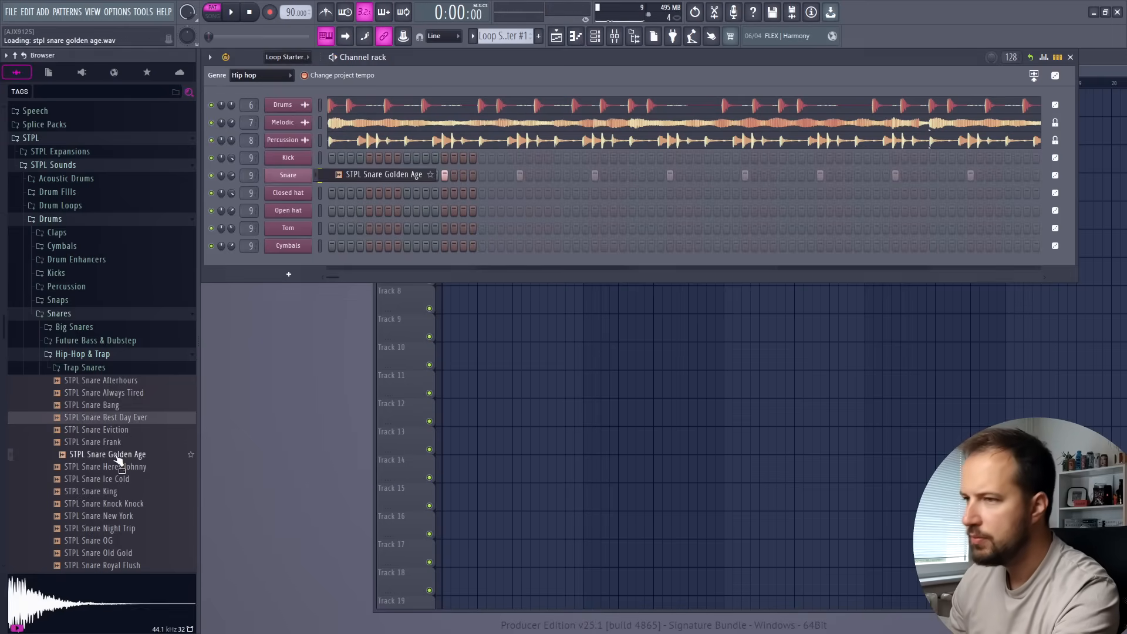
pyautogui.click(230, 12)
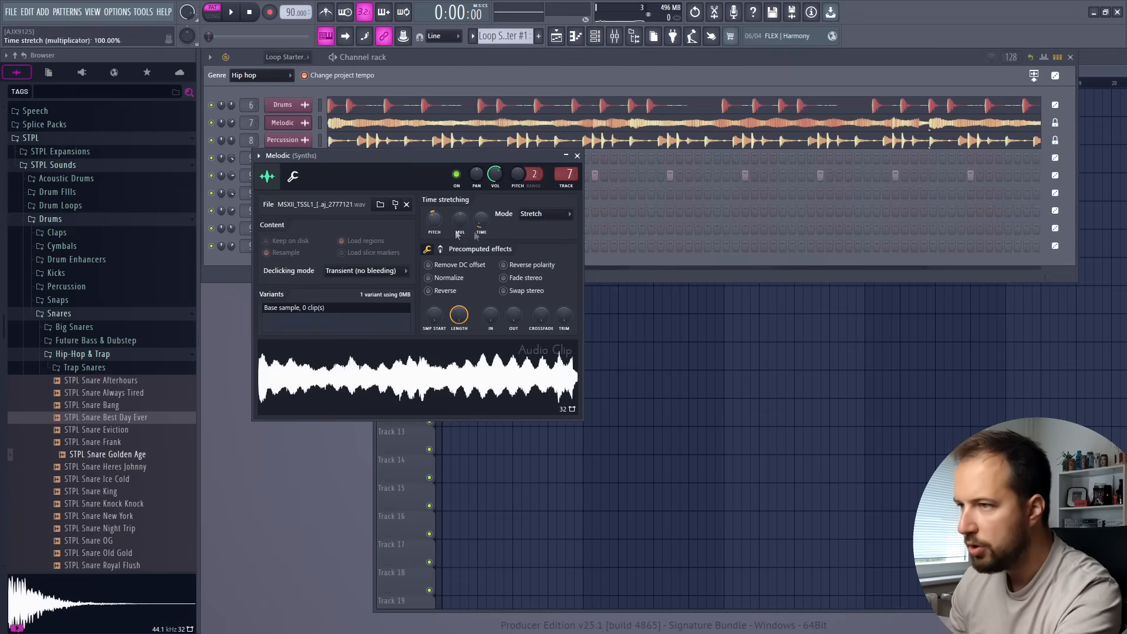
pyautogui.click(576, 155)
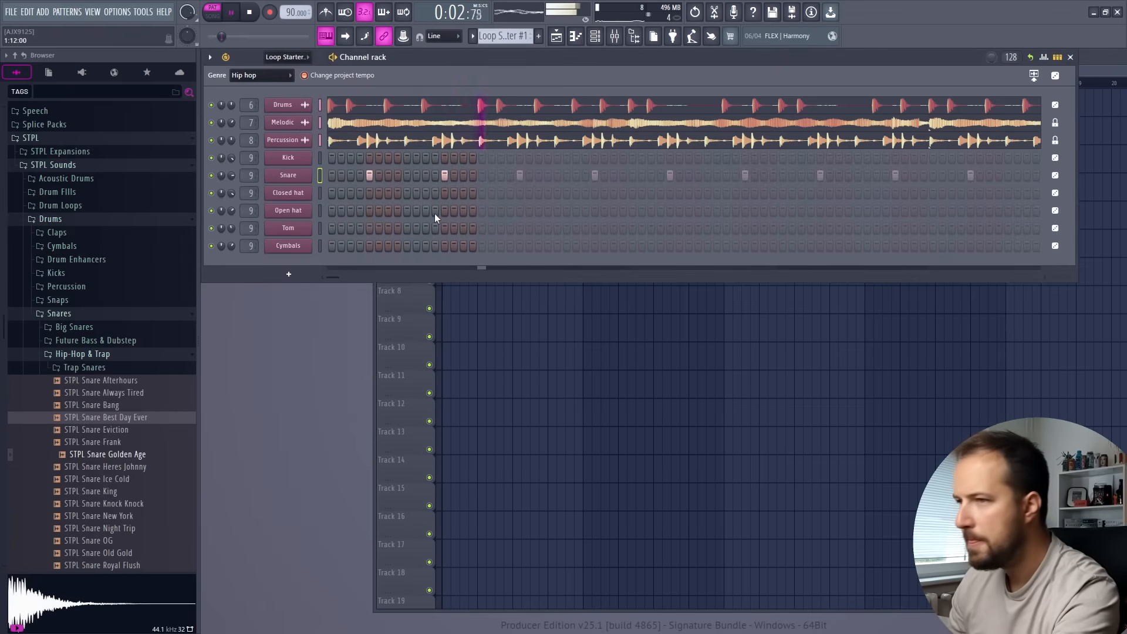
# Fill the Closed hat row, then generate a sparser Closed hat pattern and audition it.
pyautogui.rightClick(288, 193)
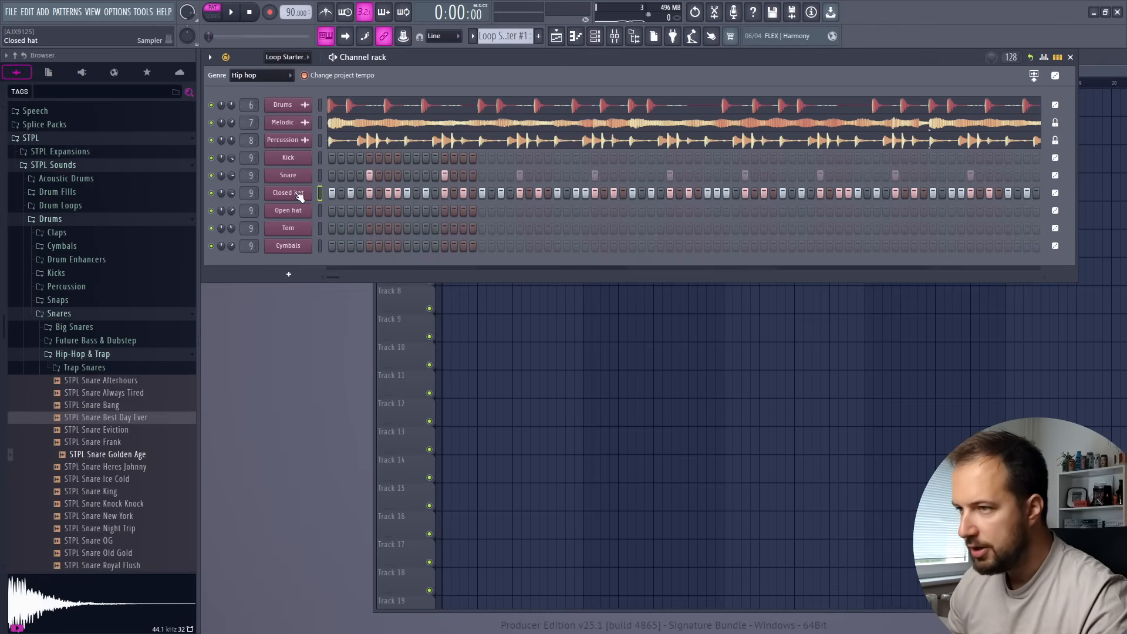
pyautogui.rightClick(288, 192)
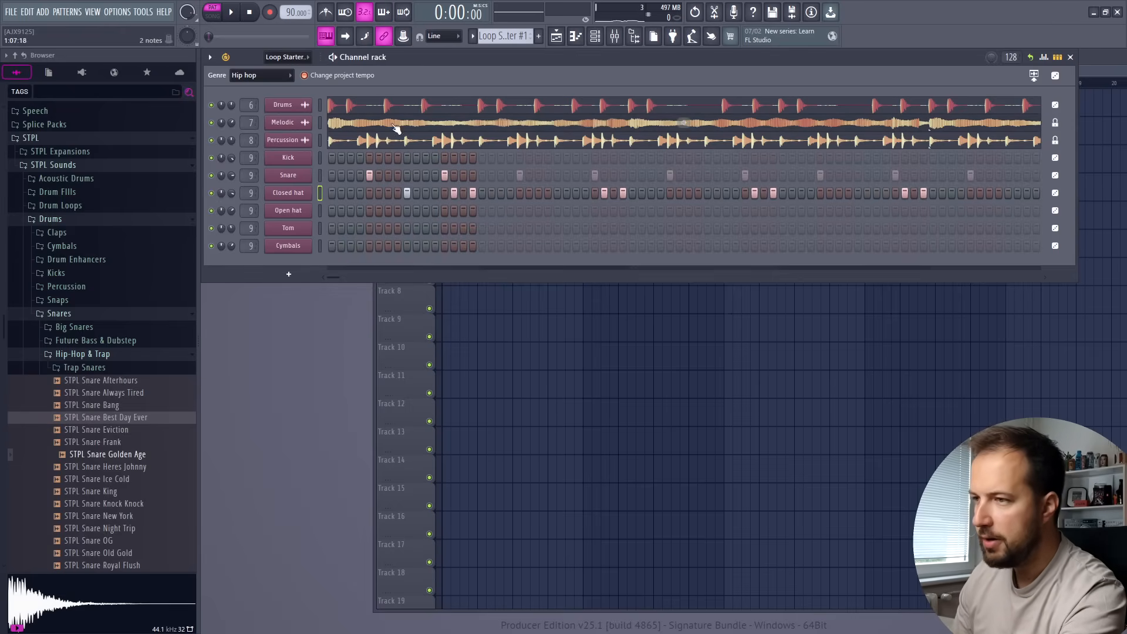
pyautogui.click(231, 12)
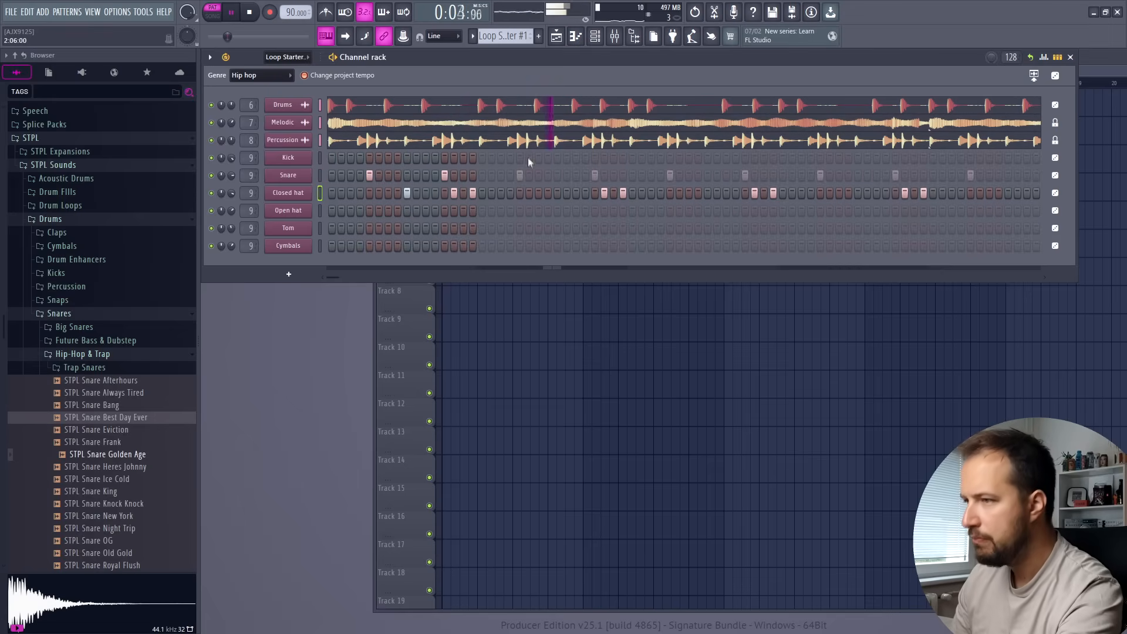
pyautogui.click(231, 12)
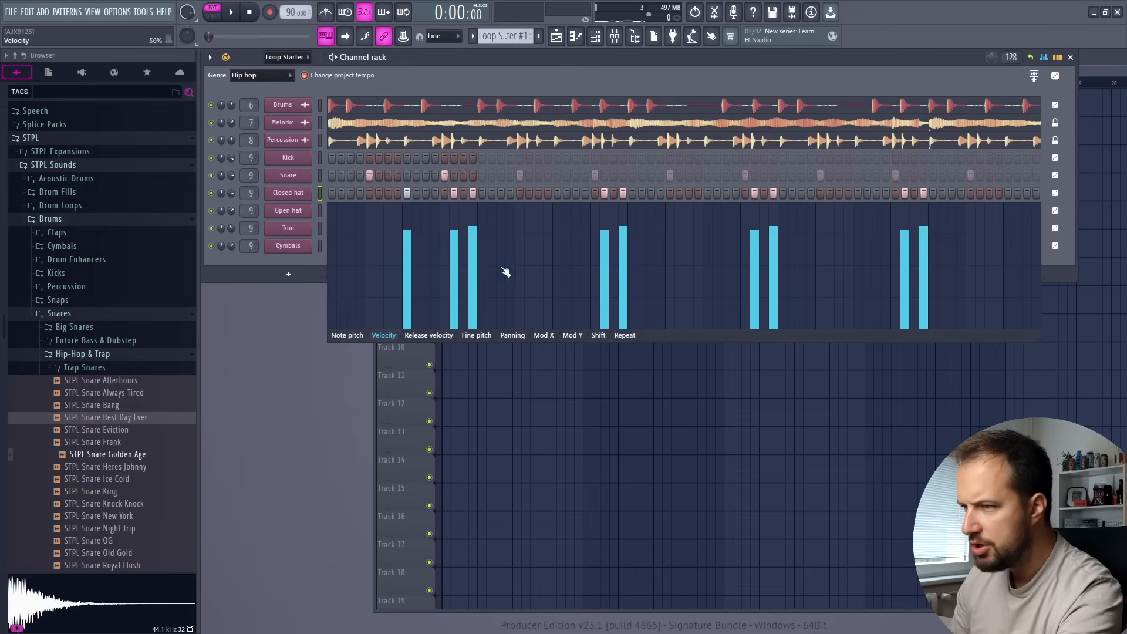
# Show step note pitches and generate new Closed hat and Open hat step patterns.
pyautogui.click(347, 335)
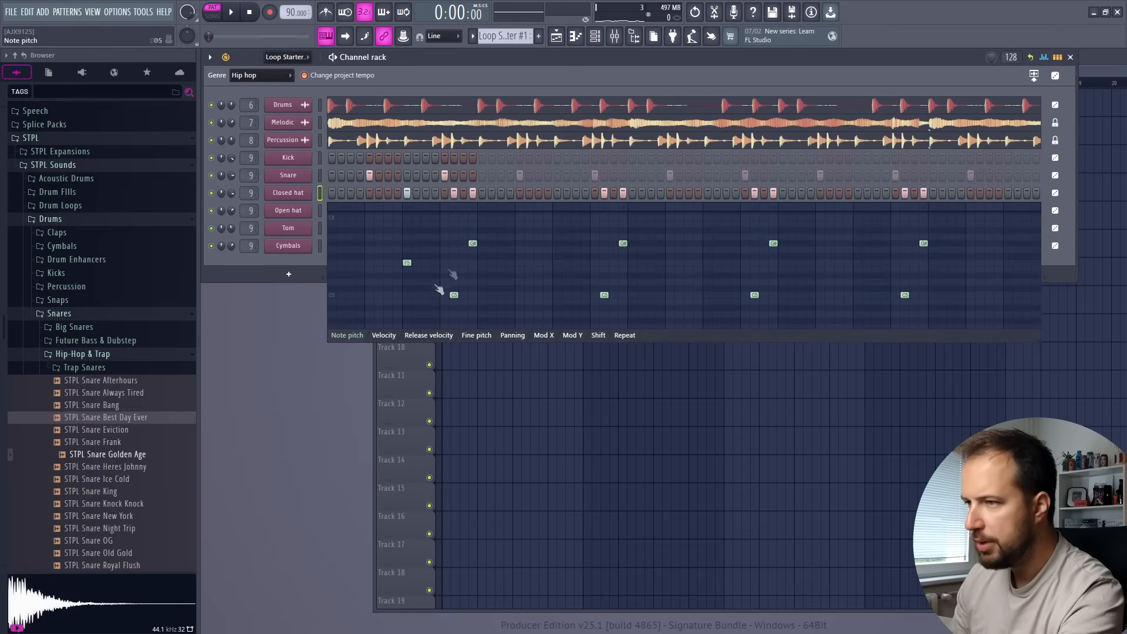
pyautogui.click(288, 193)
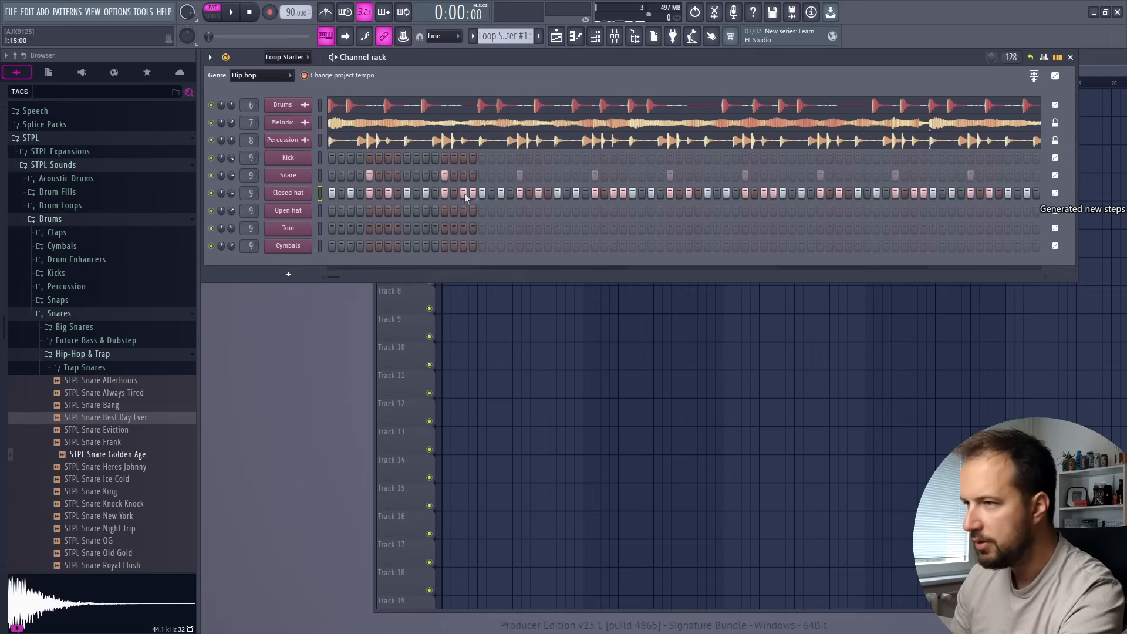
pyautogui.click(231, 12)
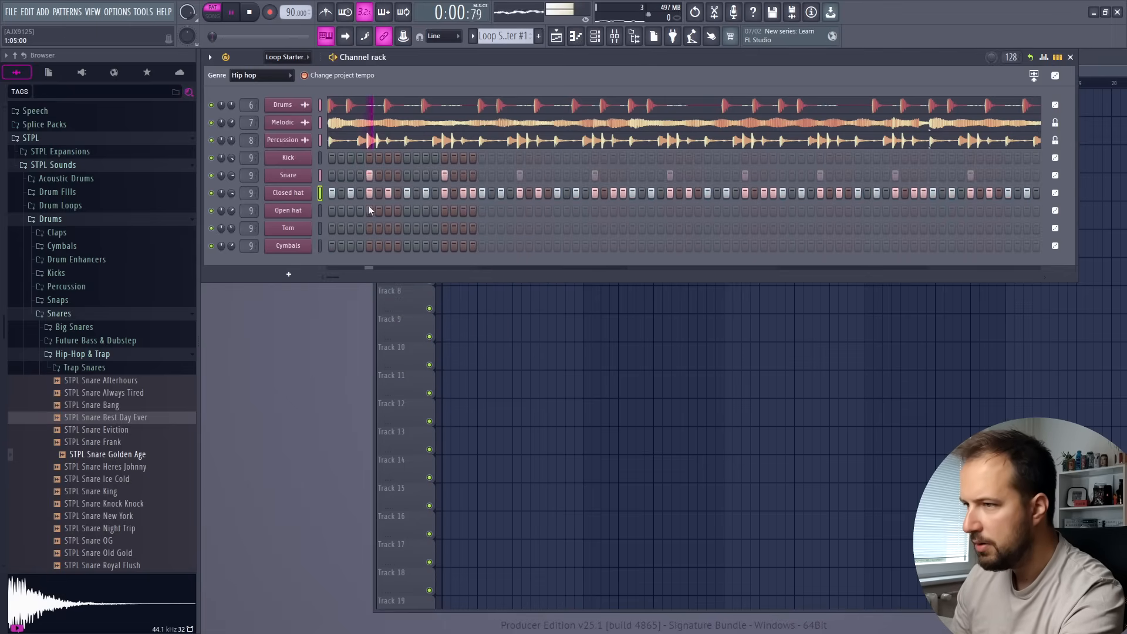
pyautogui.click(288, 192)
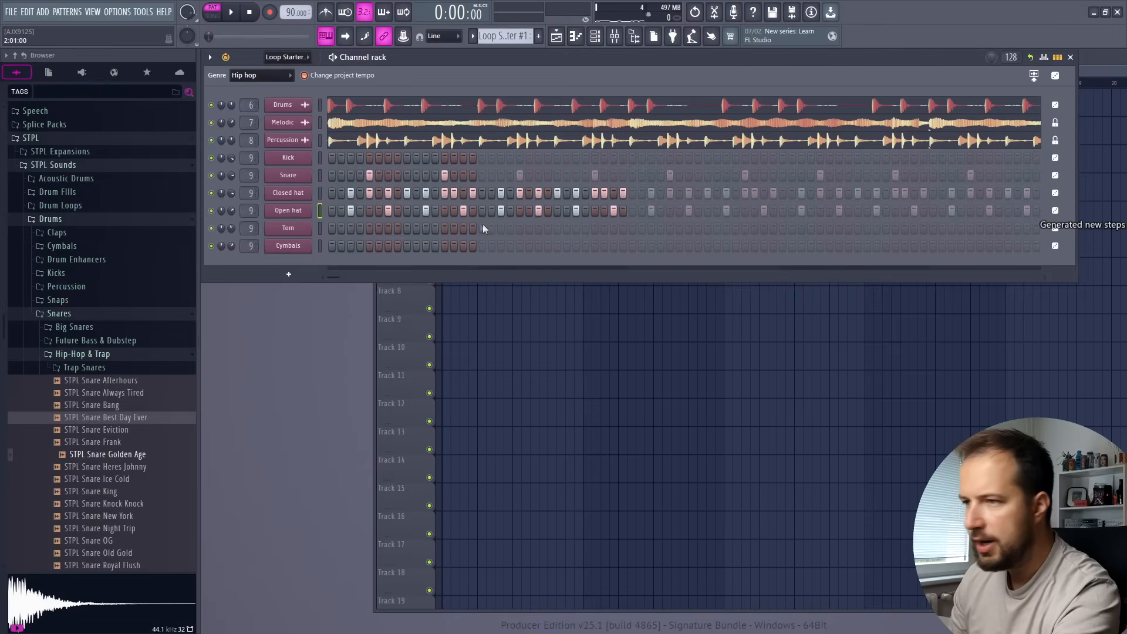
pyautogui.click(231, 12)
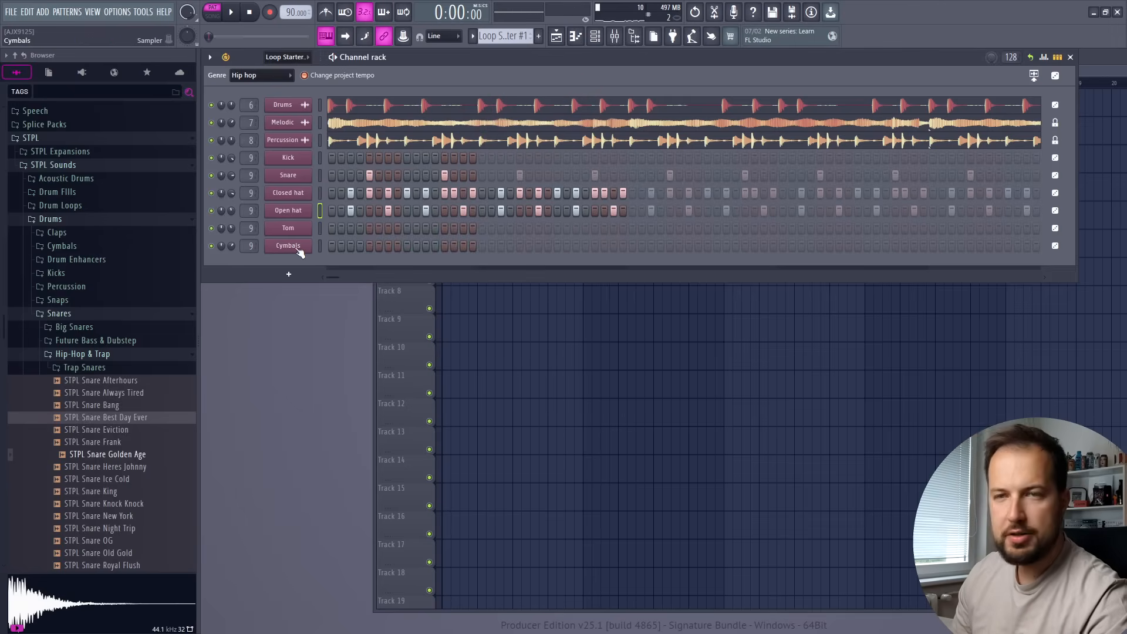
# Build a denser Closed hat pattern with Advanced fill, rotating and toggling sequence steps.
pyautogui.rightClick(287, 246)
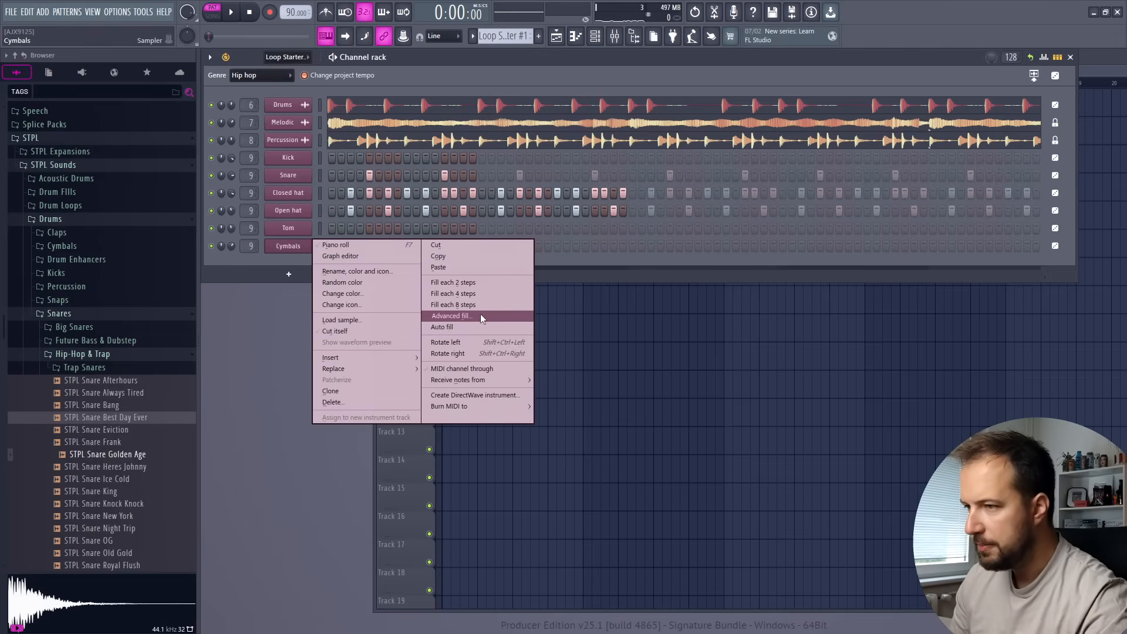
pyautogui.click(451, 316)
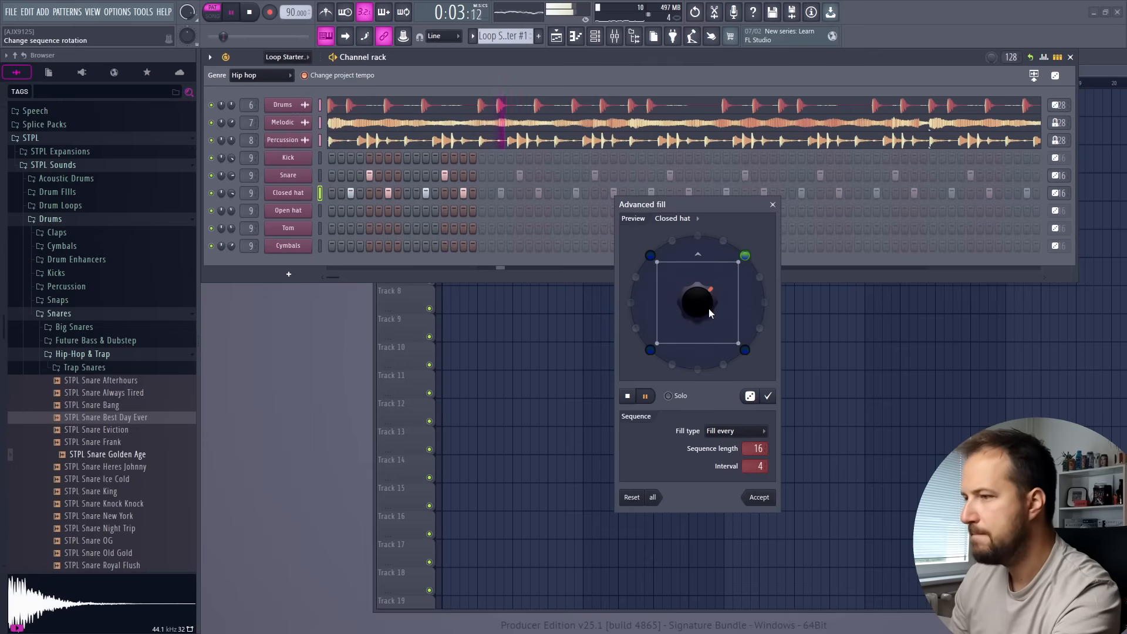
pyautogui.click(733, 431)
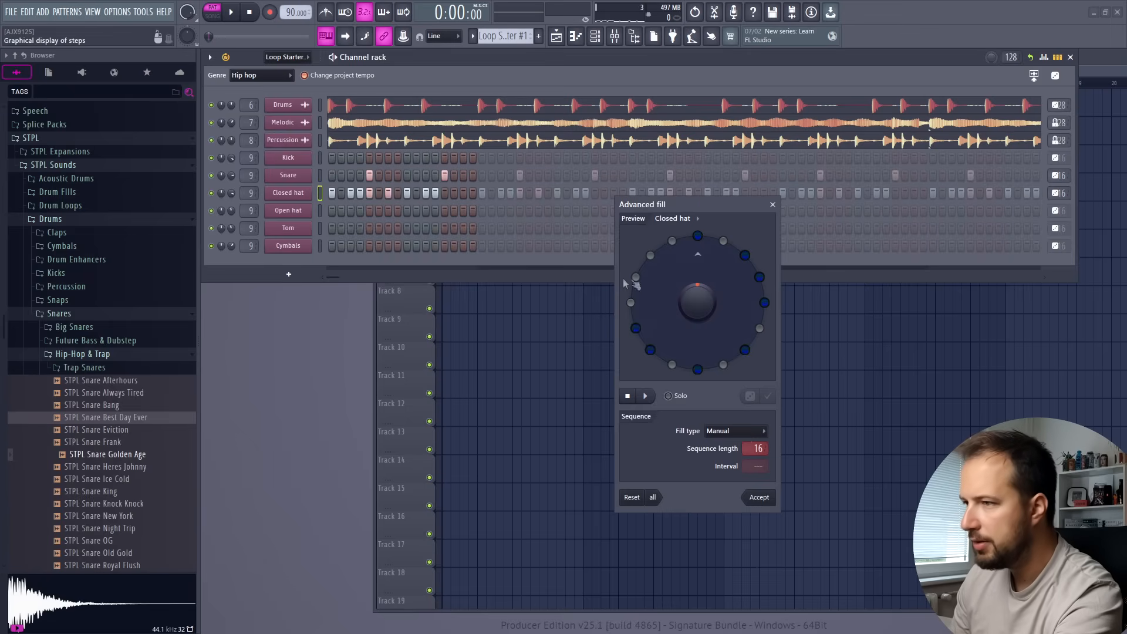
pyautogui.click(644, 396)
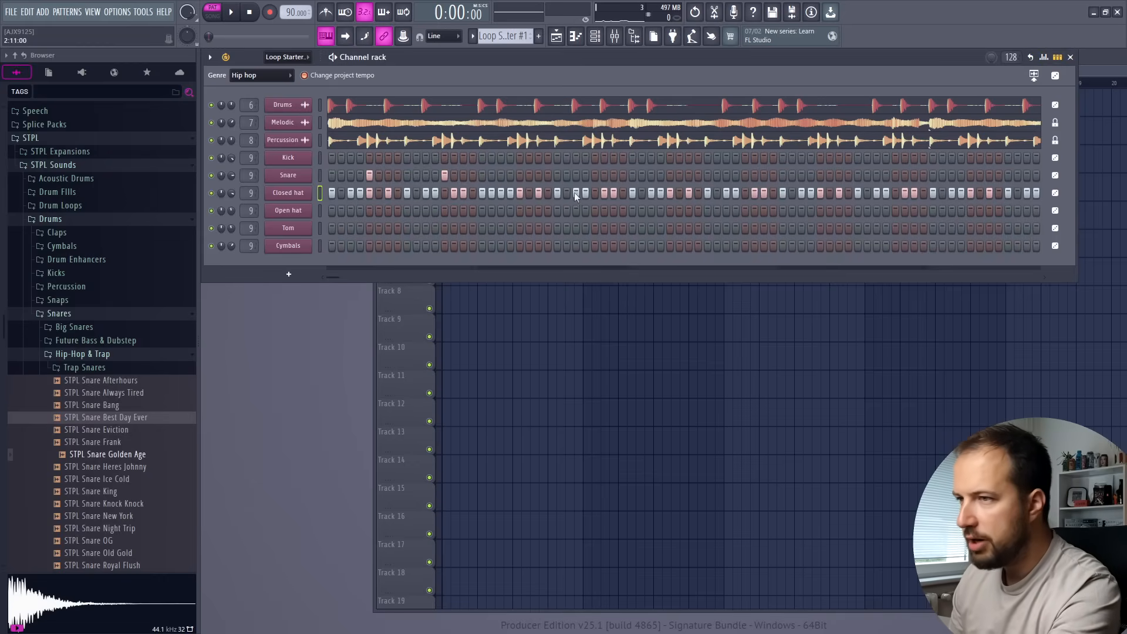
# Regenerate D&B loops, then switch the genre to Techno and close the Synth Arp settings.
pyautogui.click(230, 12)
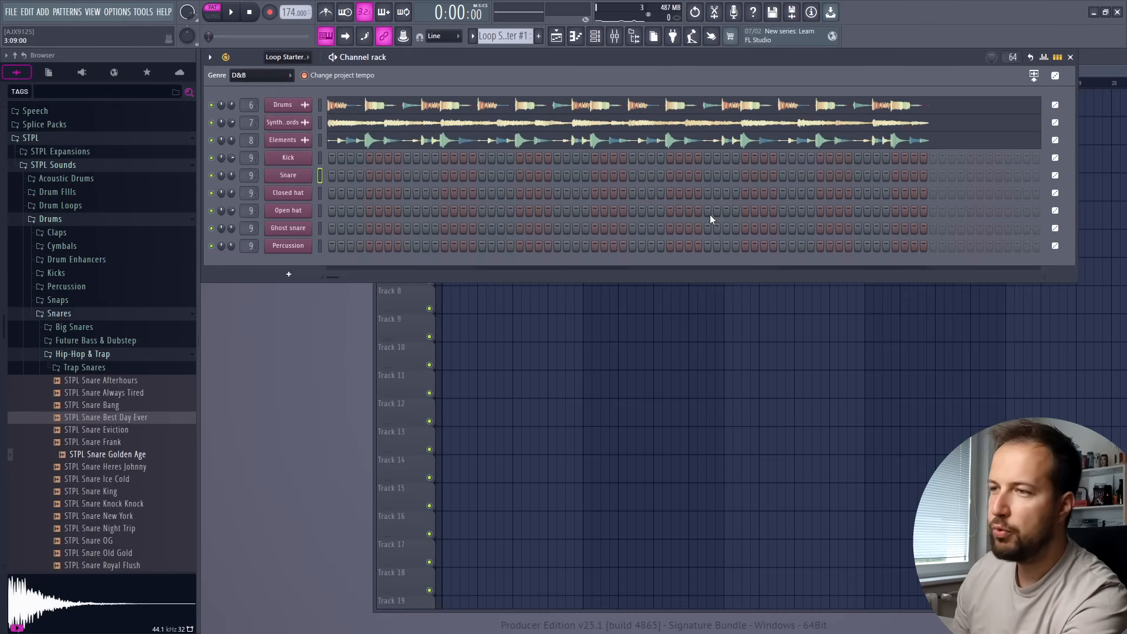
pyautogui.click(228, 12)
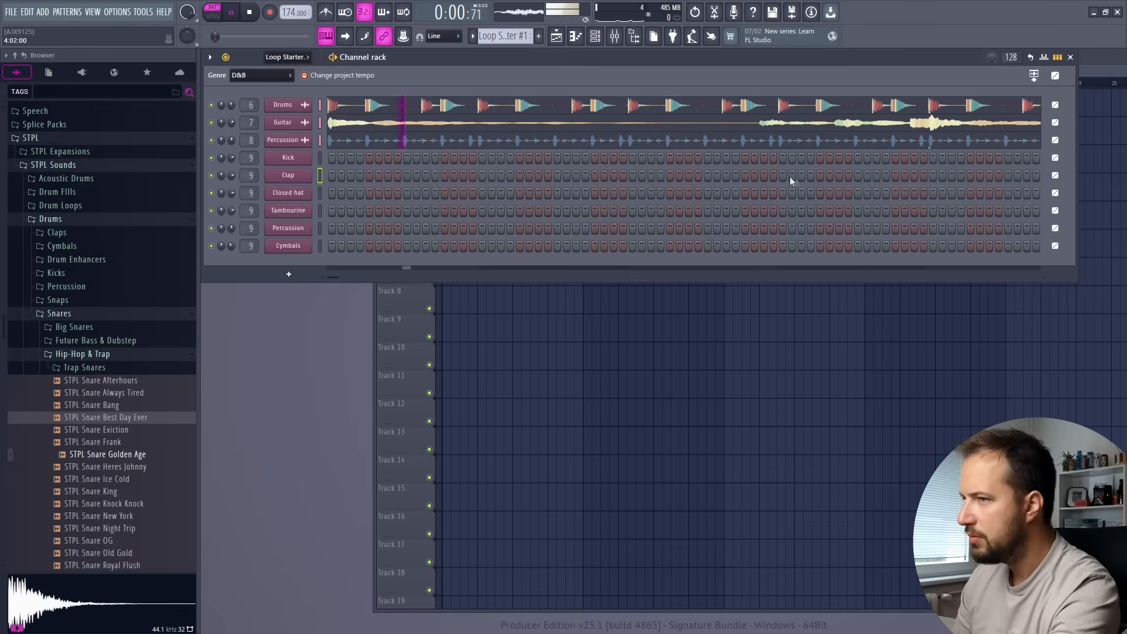
pyautogui.click(260, 75)
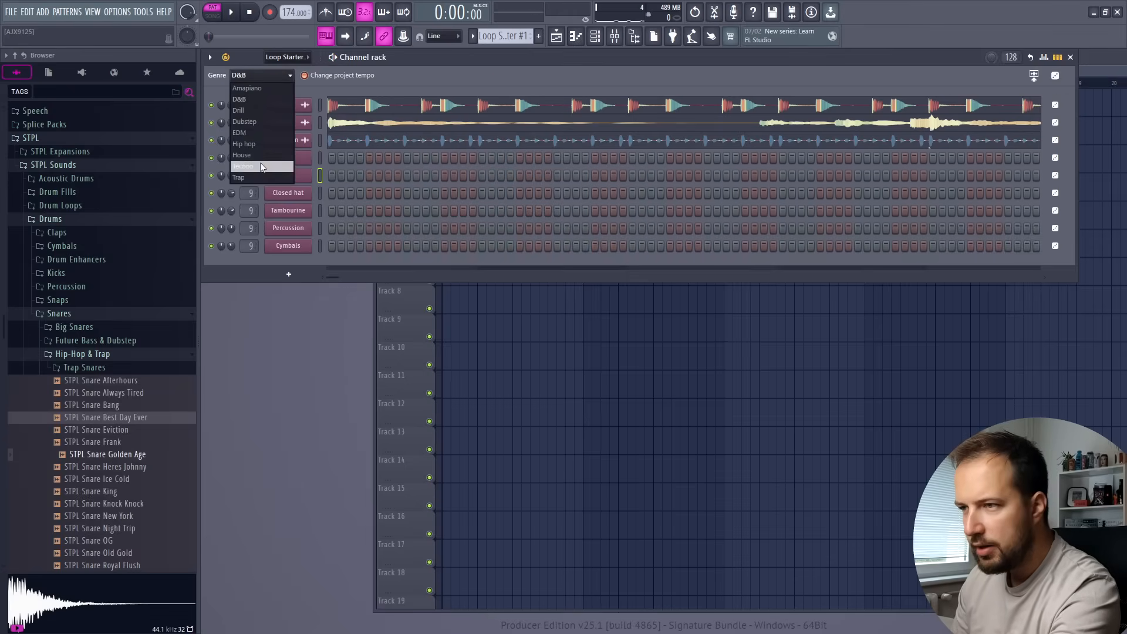
pyautogui.click(243, 165)
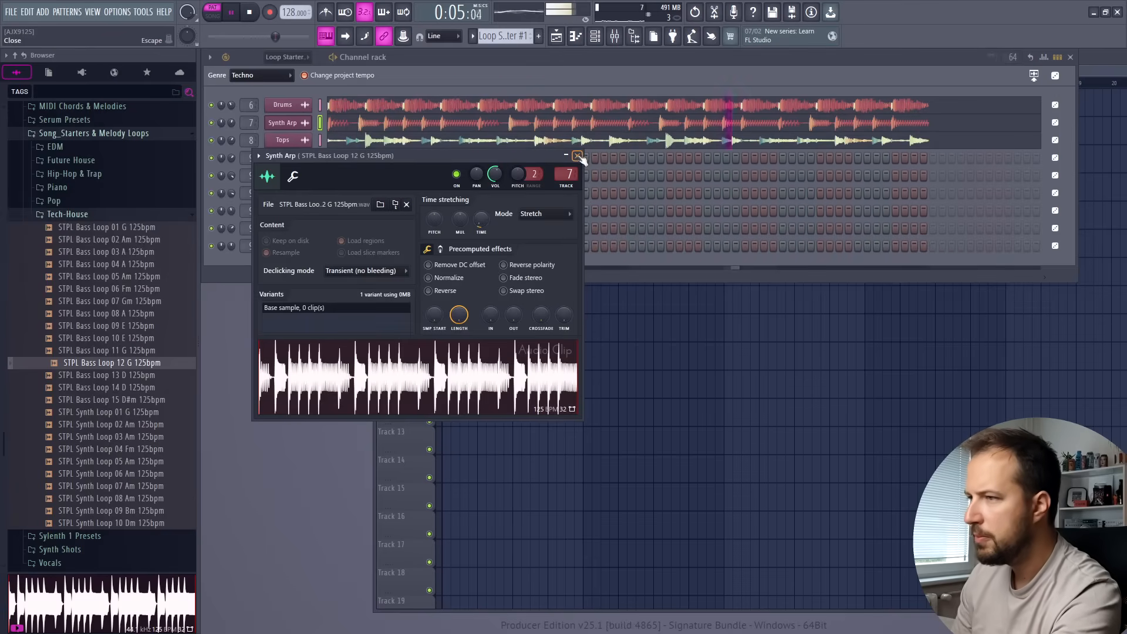
pyautogui.click(579, 157)
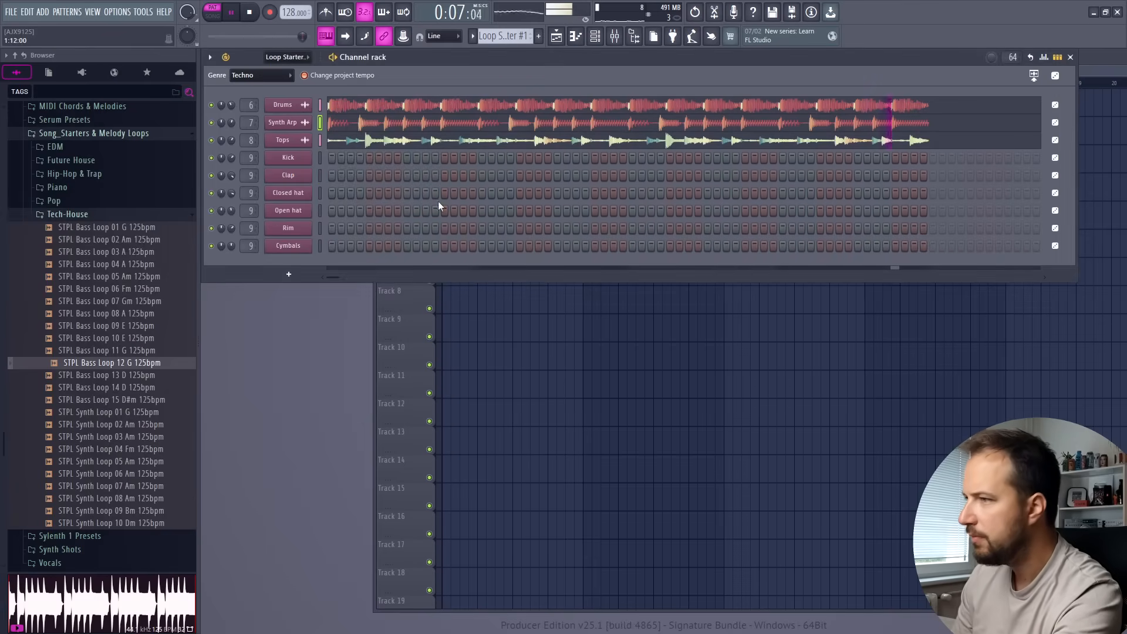
pyautogui.click(249, 12)
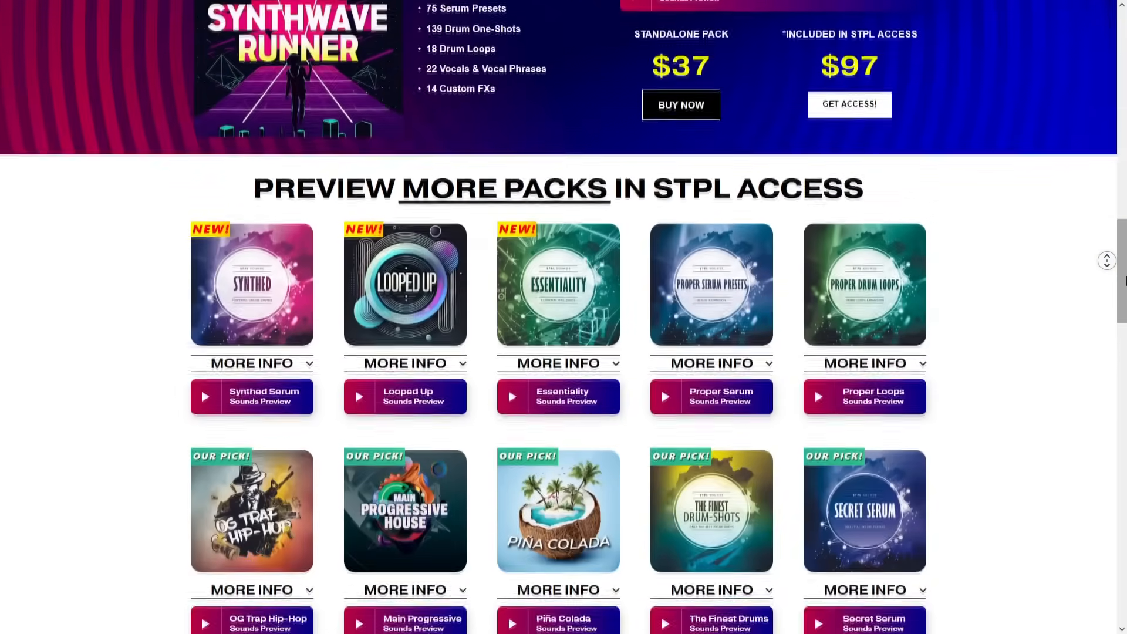
# Scroll through the Preview More Packs in STPL Access grid on the STPL website.
pyautogui.scroll(-3)
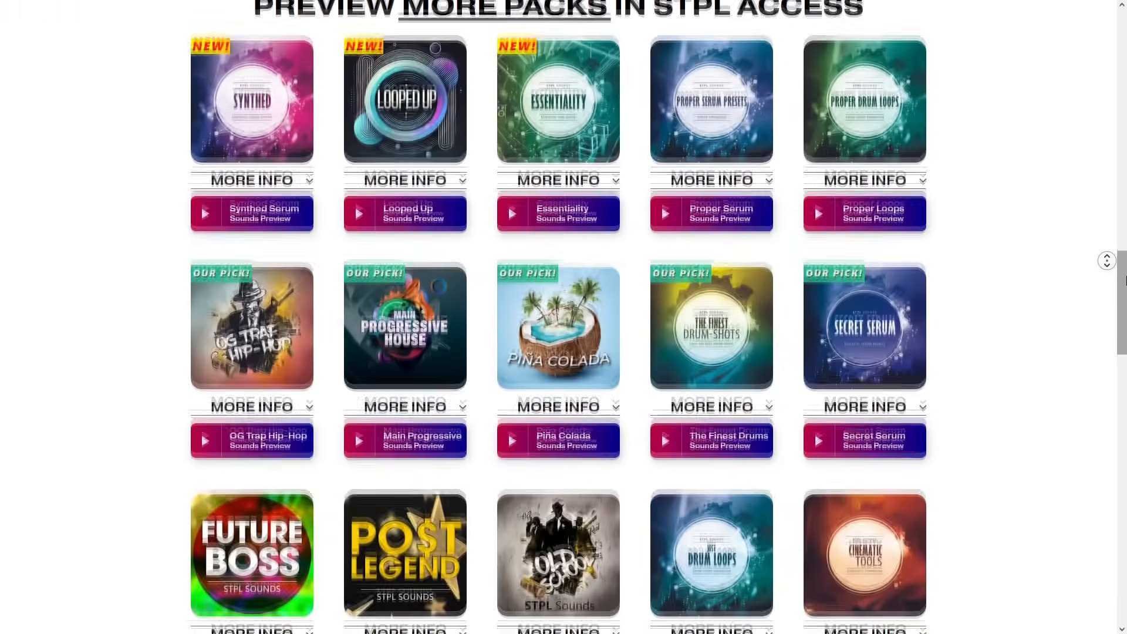
pyautogui.scroll(-3)
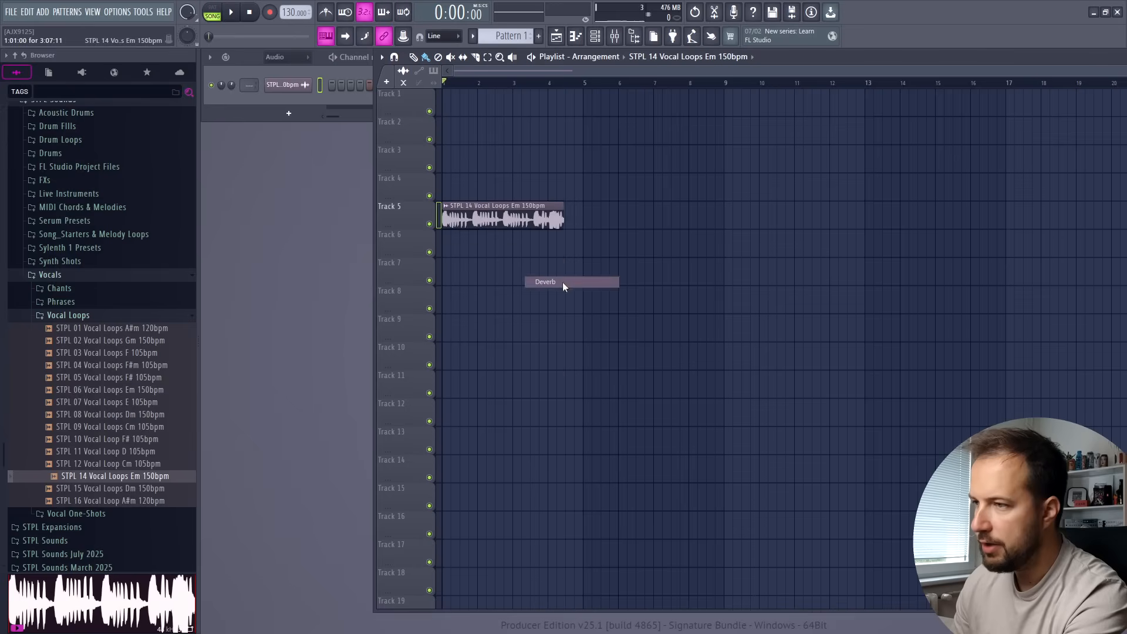
# Make a Deverb Voice-profile copy of the vocal loop on Track 6 and mute tracks to compare.
pyautogui.click(544, 281)
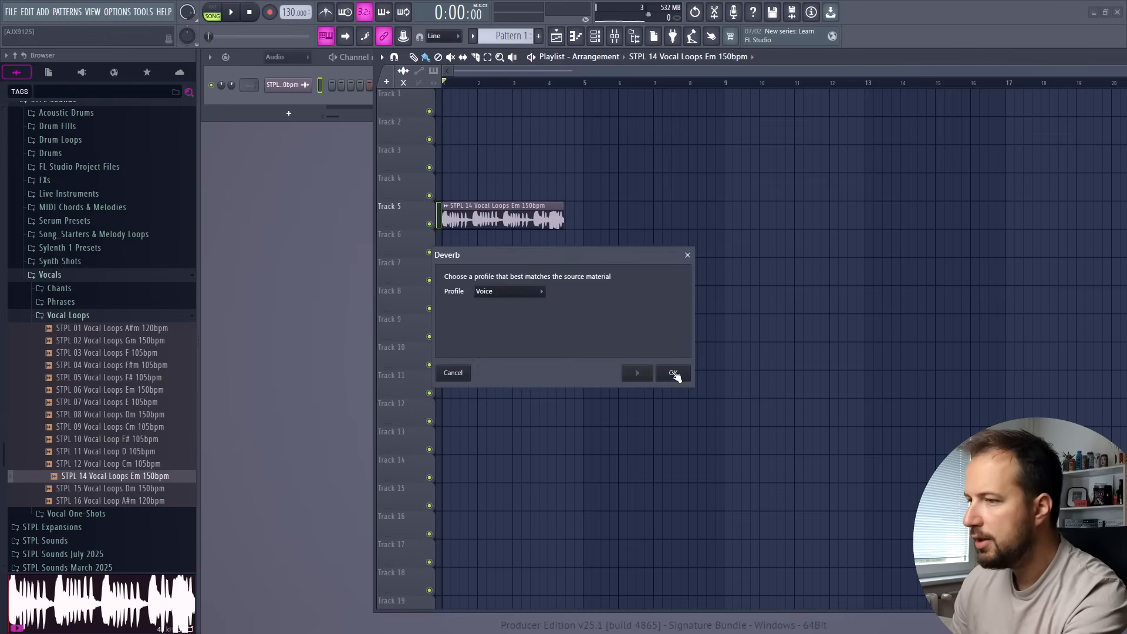
pyautogui.click(672, 372)
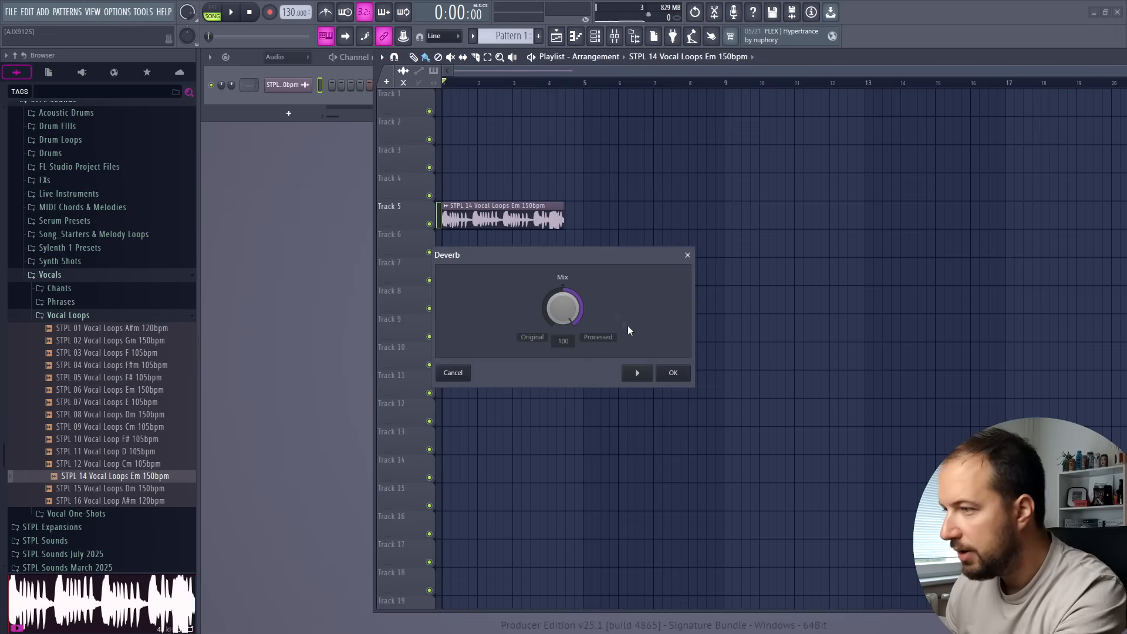
pyautogui.click(636, 372)
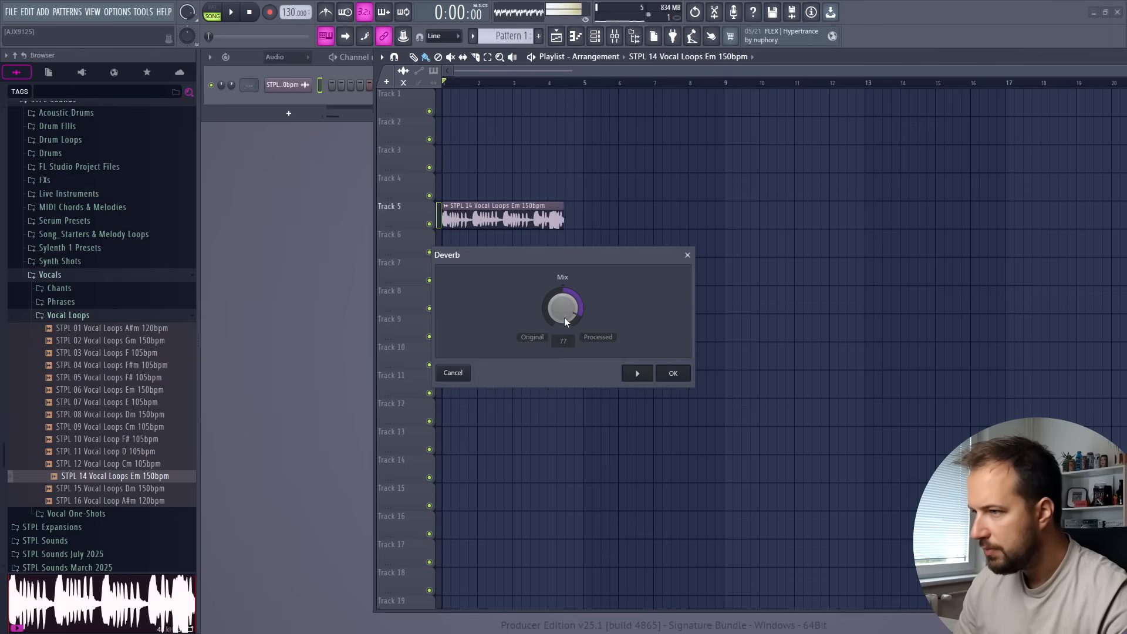
pyautogui.click(671, 374)
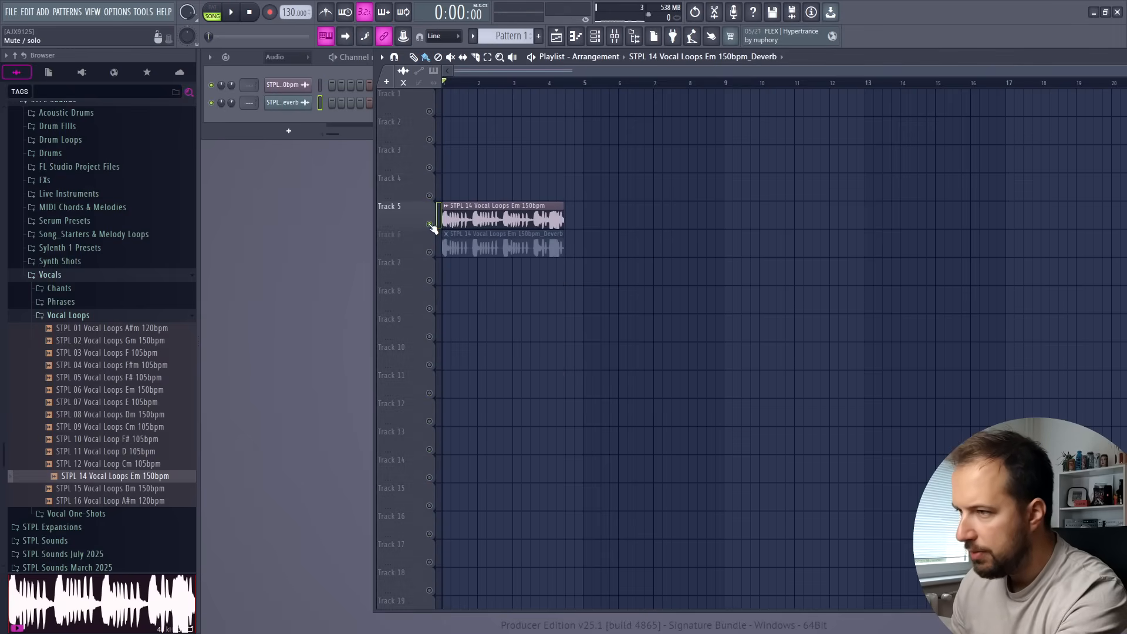
pyautogui.click(231, 13)
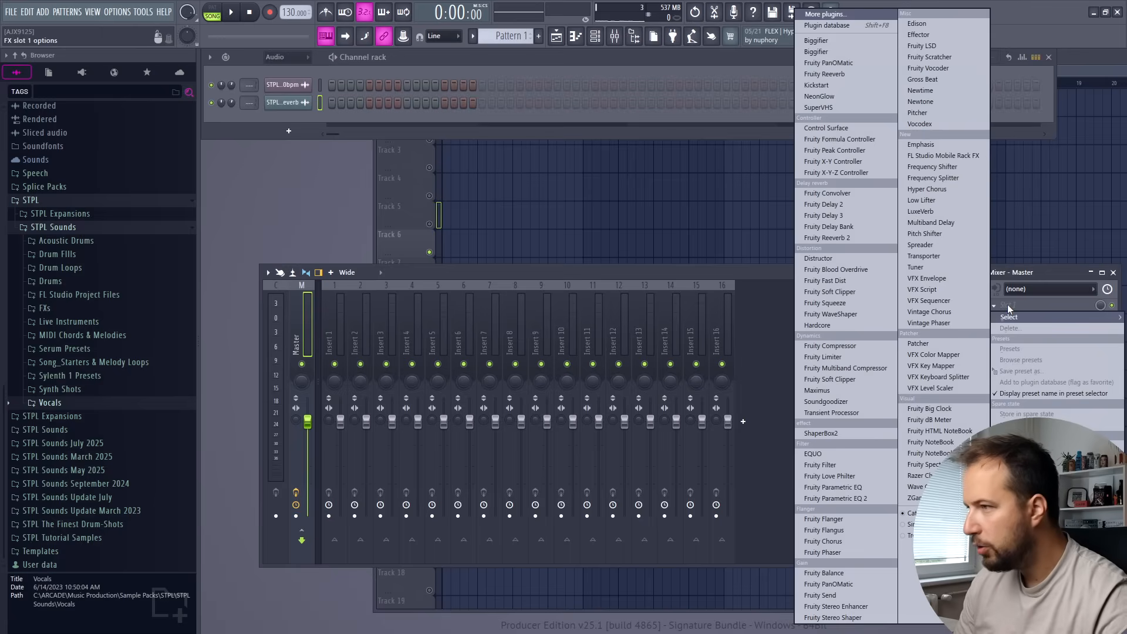
# Load Emphasis into the Master's first effect slot, then list plugins for the next free slot.
pyautogui.click(922, 144)
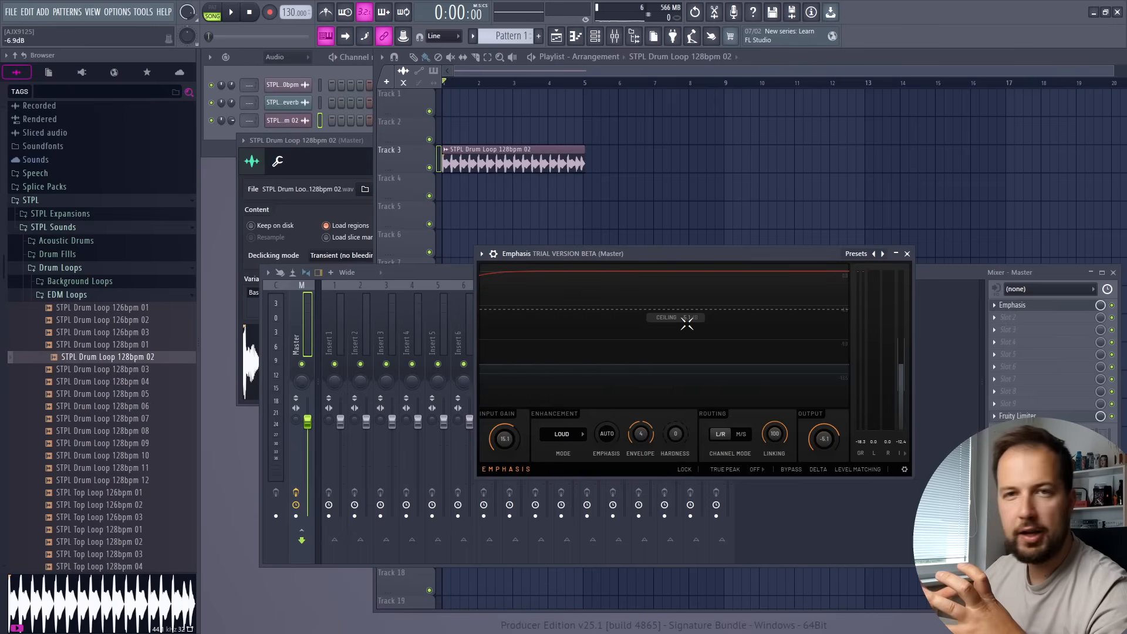
pyautogui.click(907, 253)
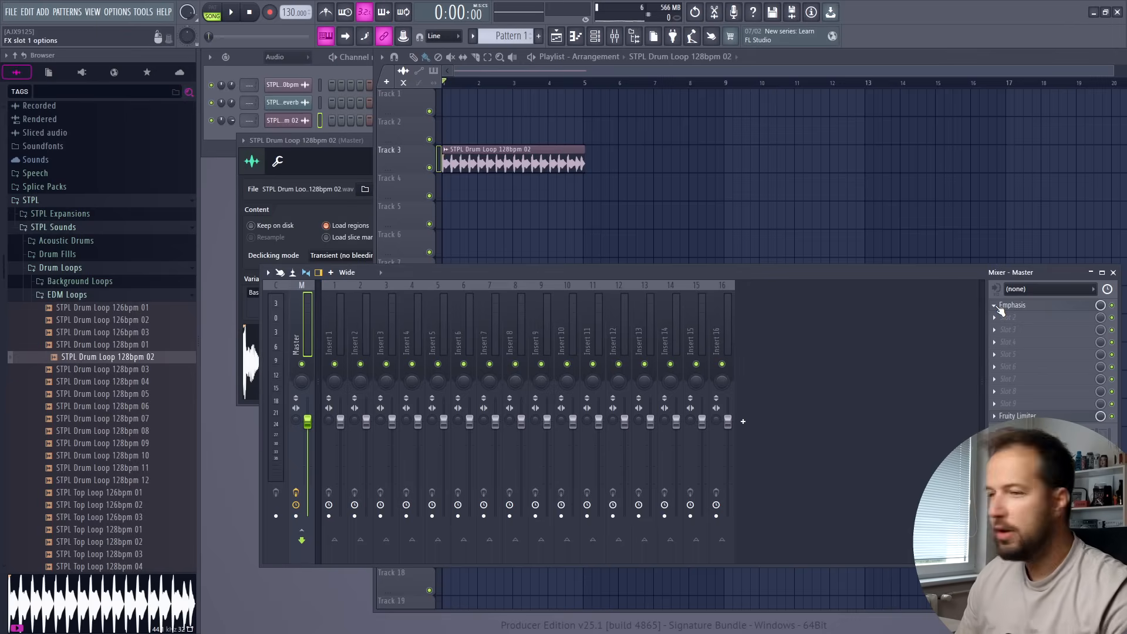
pyautogui.rightClick(1014, 304)
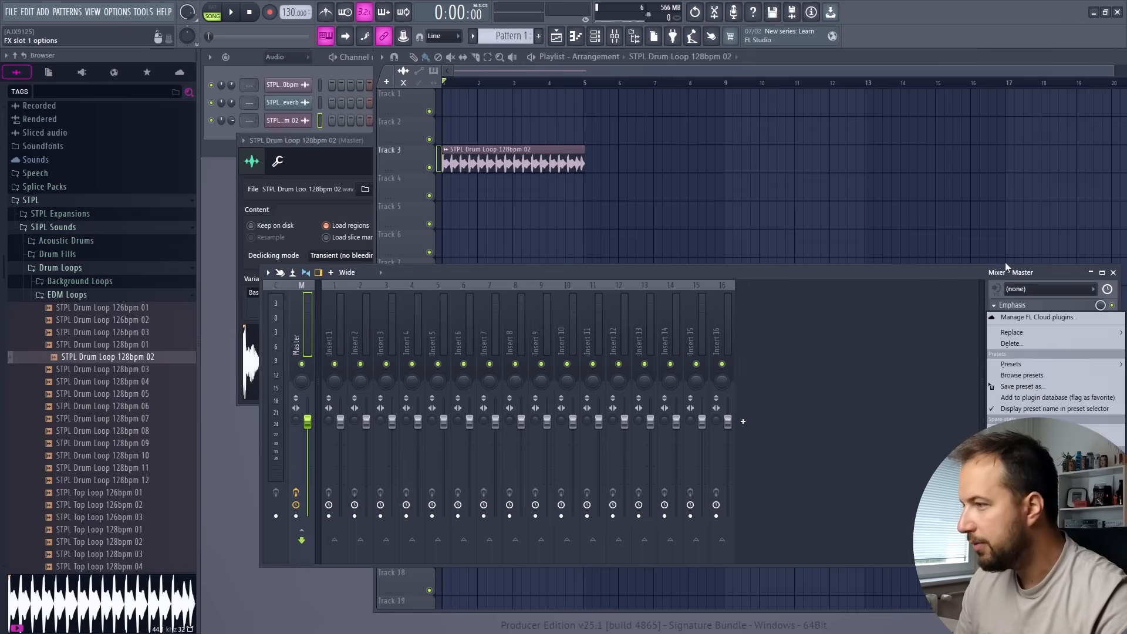
pyautogui.click(1012, 333)
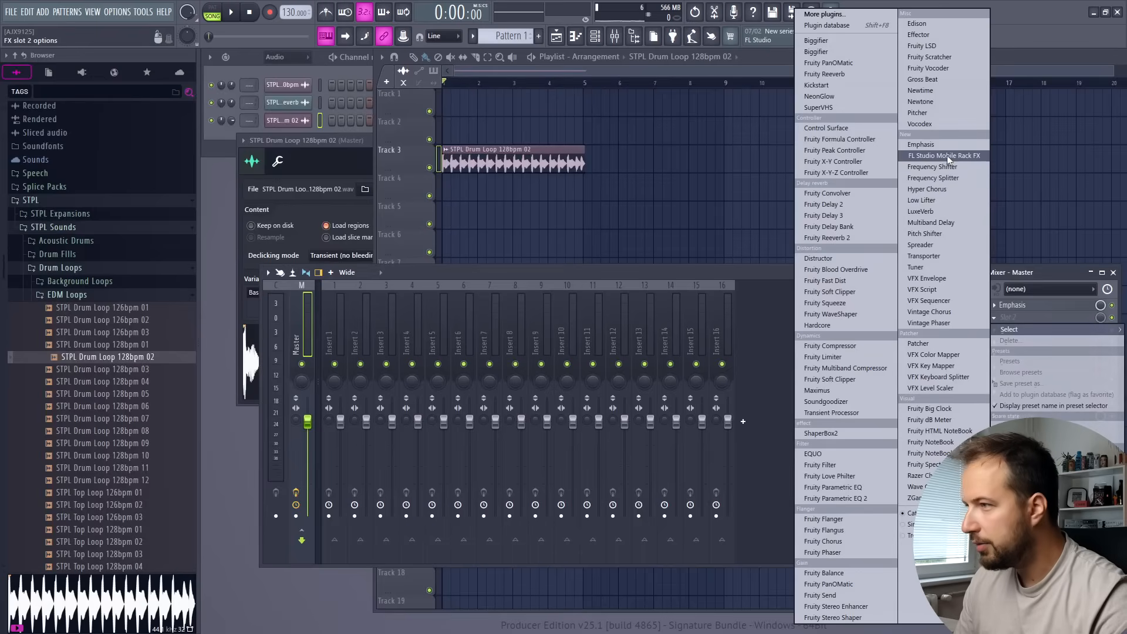
pyautogui.moveTo(967, 160)
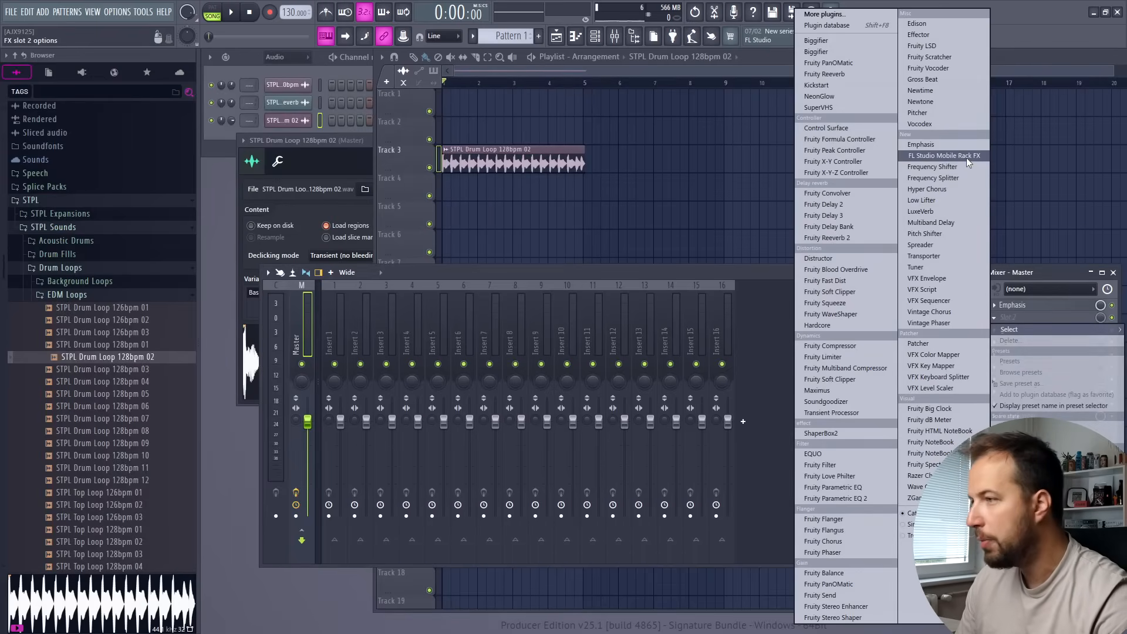
# Load Mobile Rack FX on the Master and add an Autoduck module to it.
pyautogui.click(944, 155)
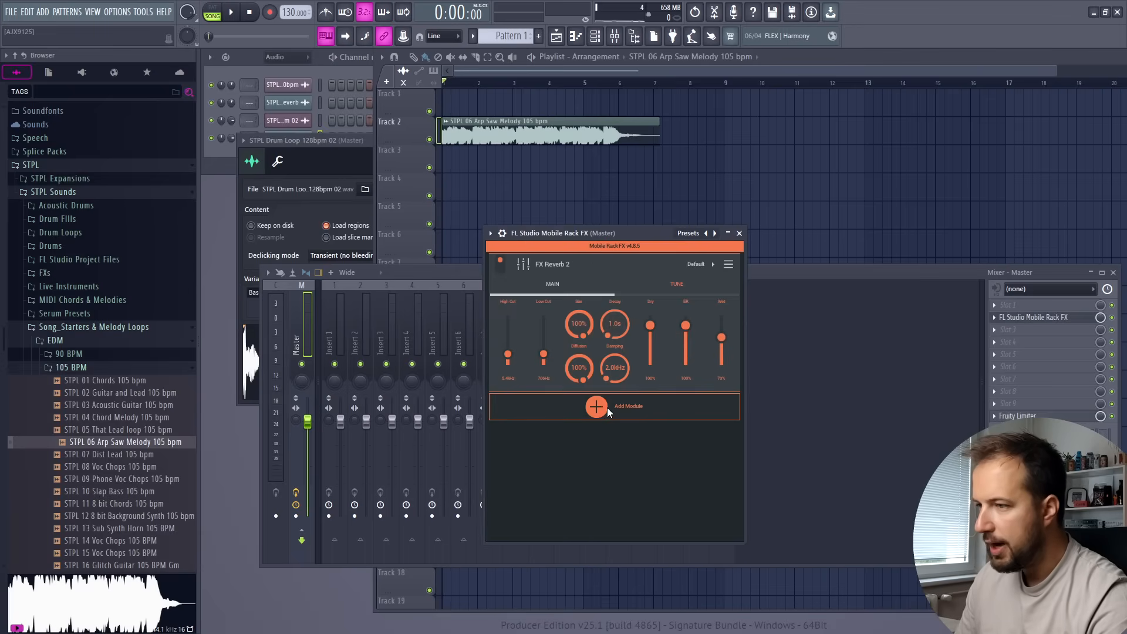
pyautogui.click(596, 407)
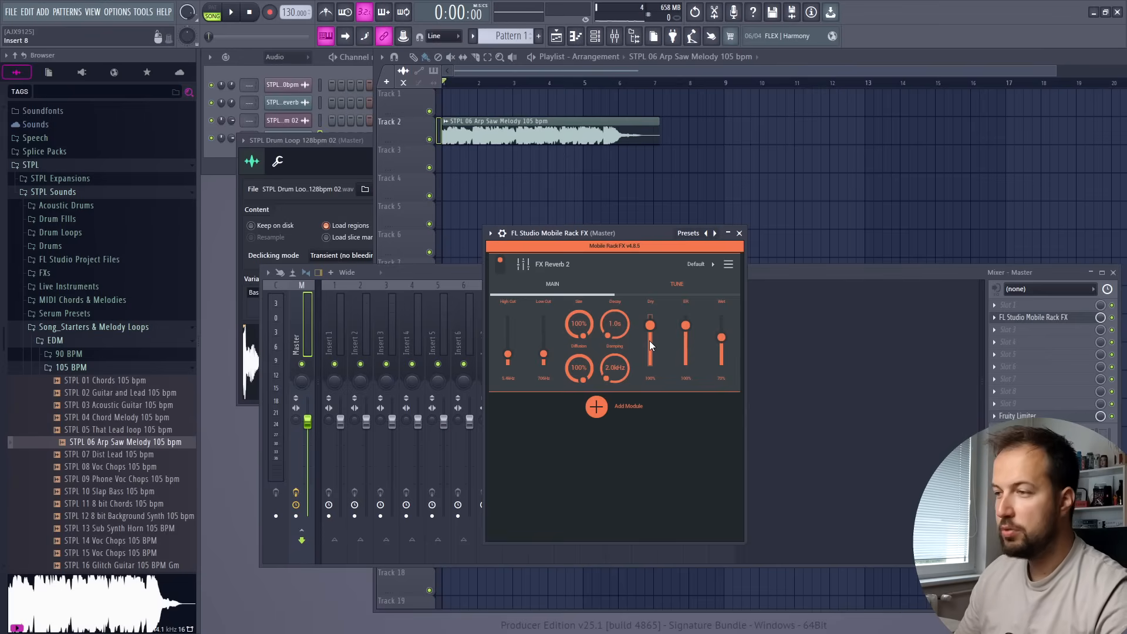
pyautogui.moveTo(647, 325)
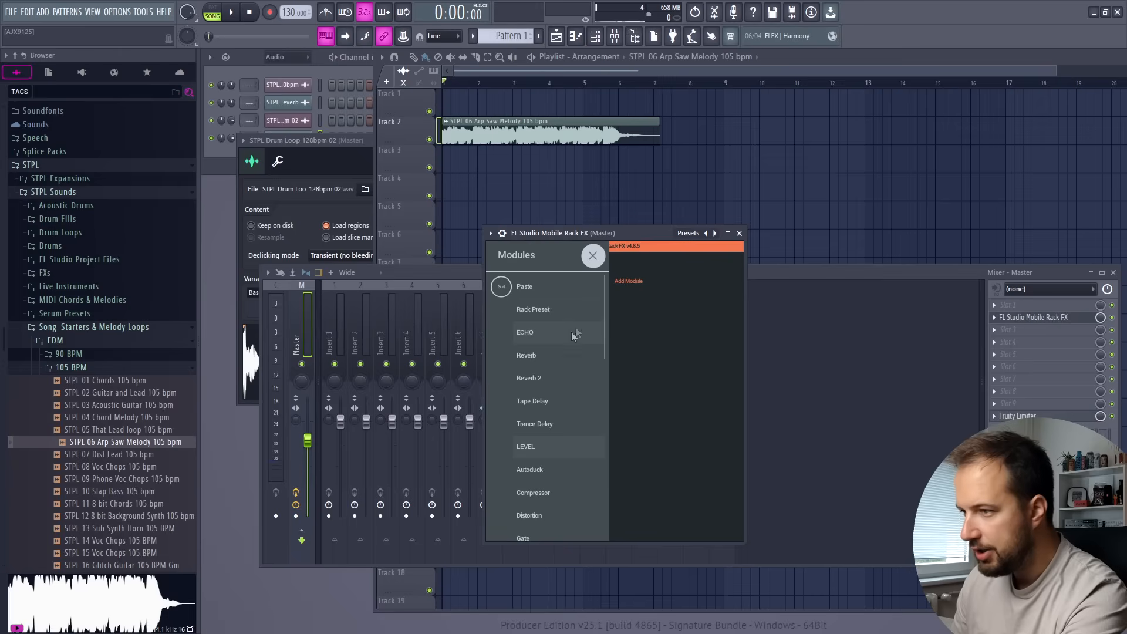
pyautogui.click(529, 470)
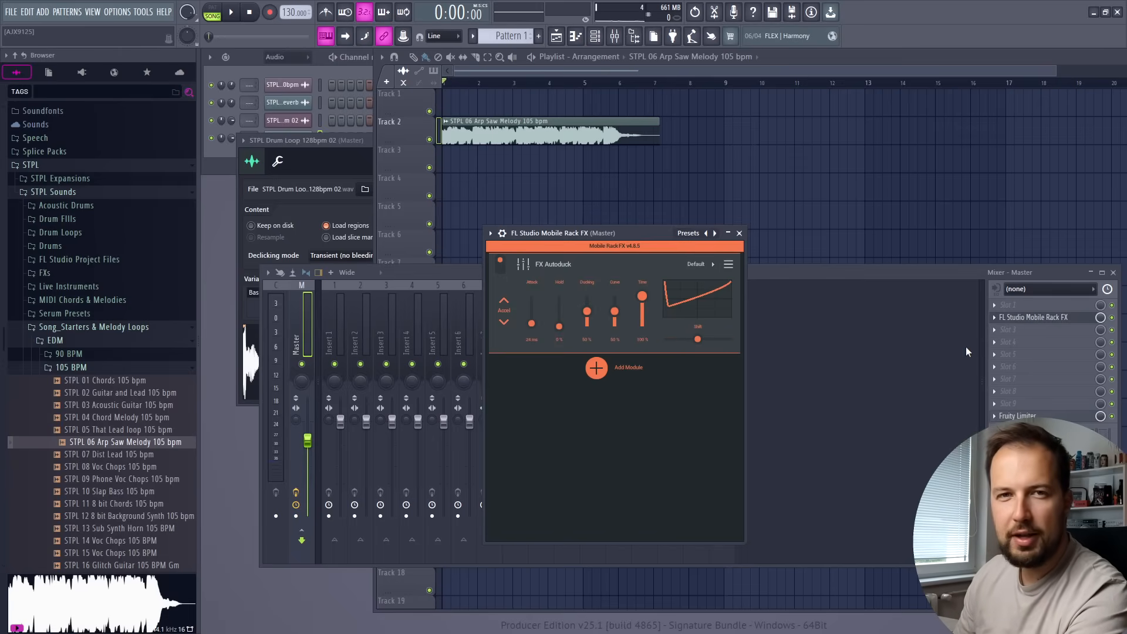
pyautogui.moveTo(1010, 342)
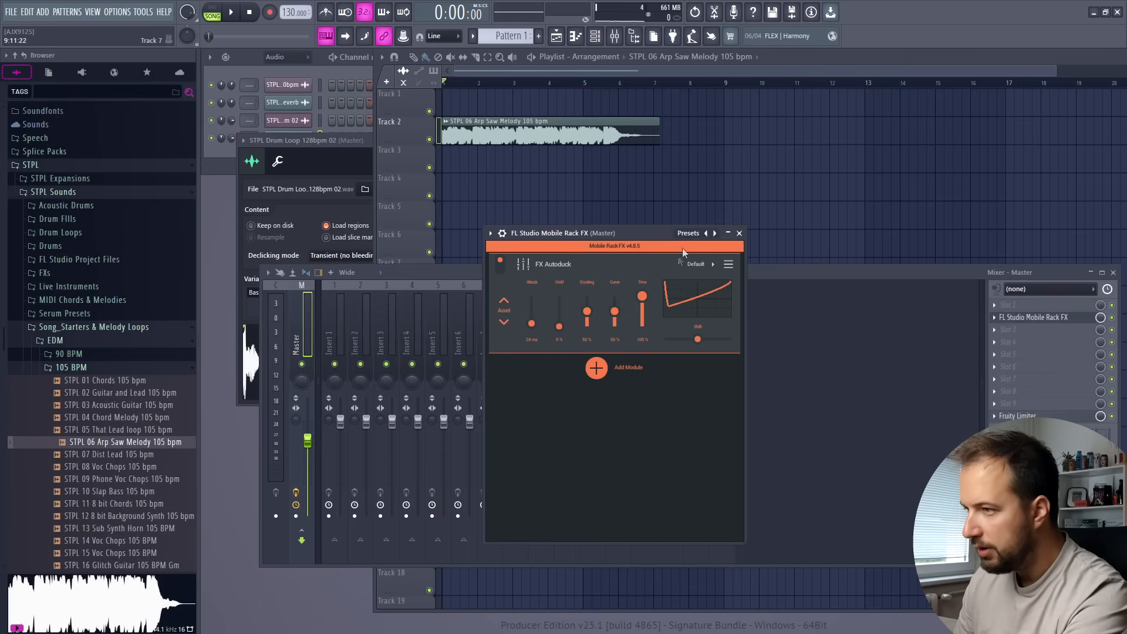
pyautogui.moveTo(746, 252)
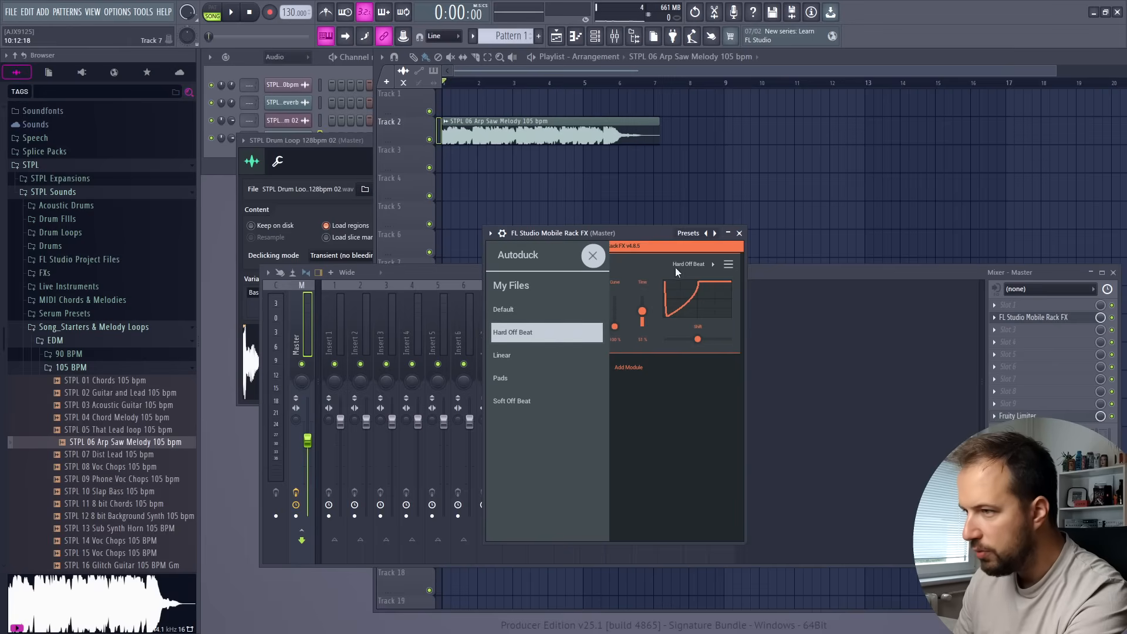
# Apply the Hard Off Beat Autoduck preset and play the song, comparing against Kickstart.
pyautogui.click(547, 331)
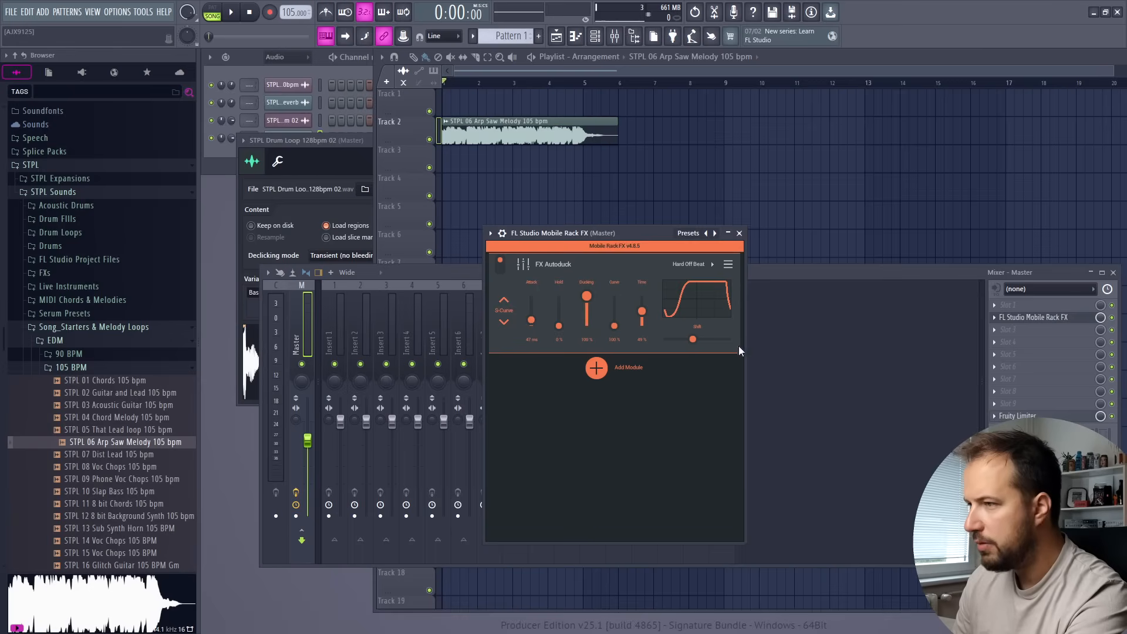
pyautogui.click(230, 12)
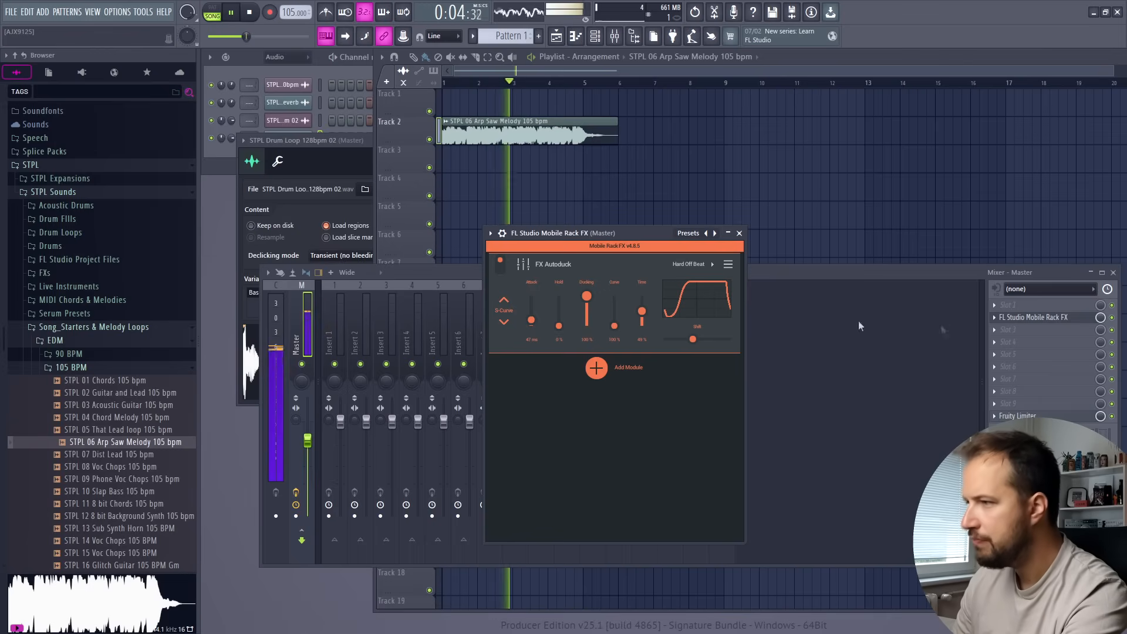
pyautogui.click(594, 367)
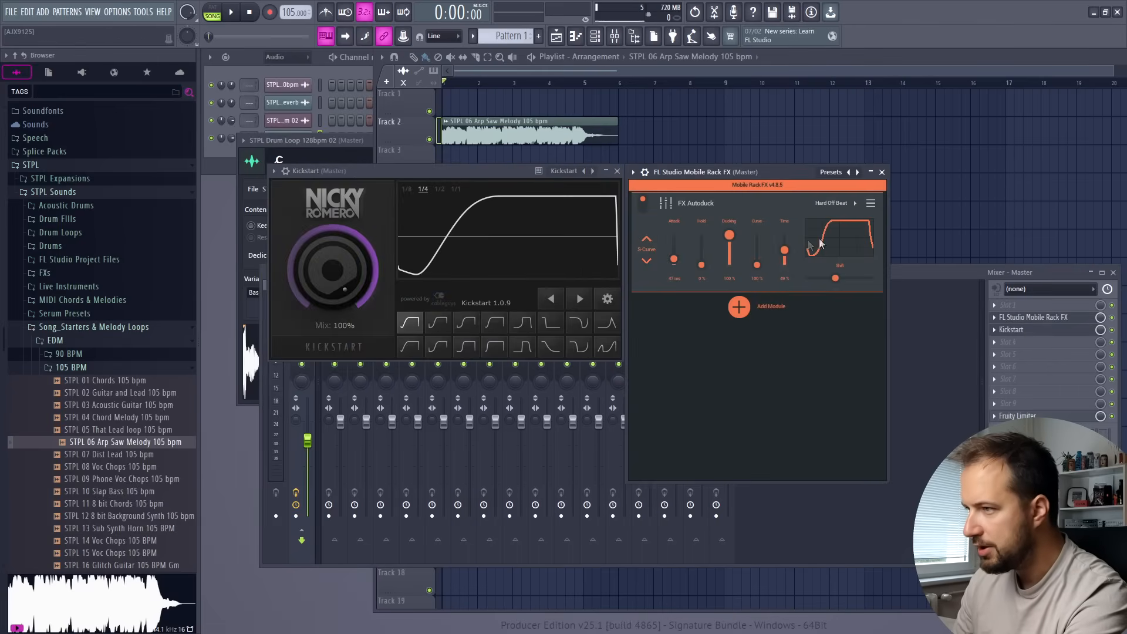
pyautogui.click(616, 170)
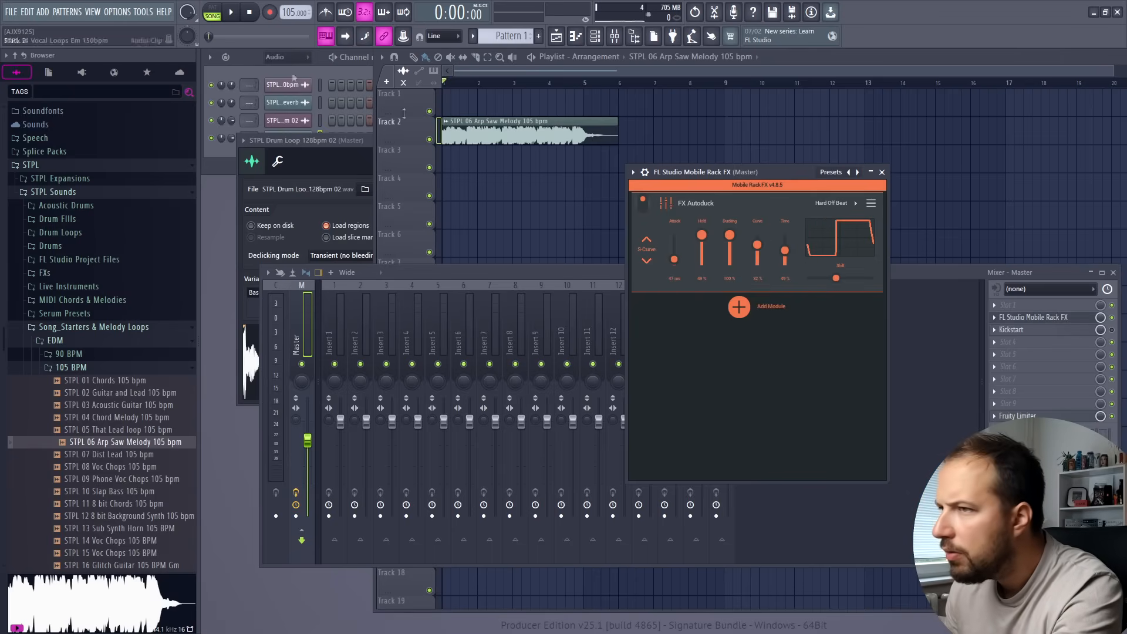
pyautogui.click(231, 13)
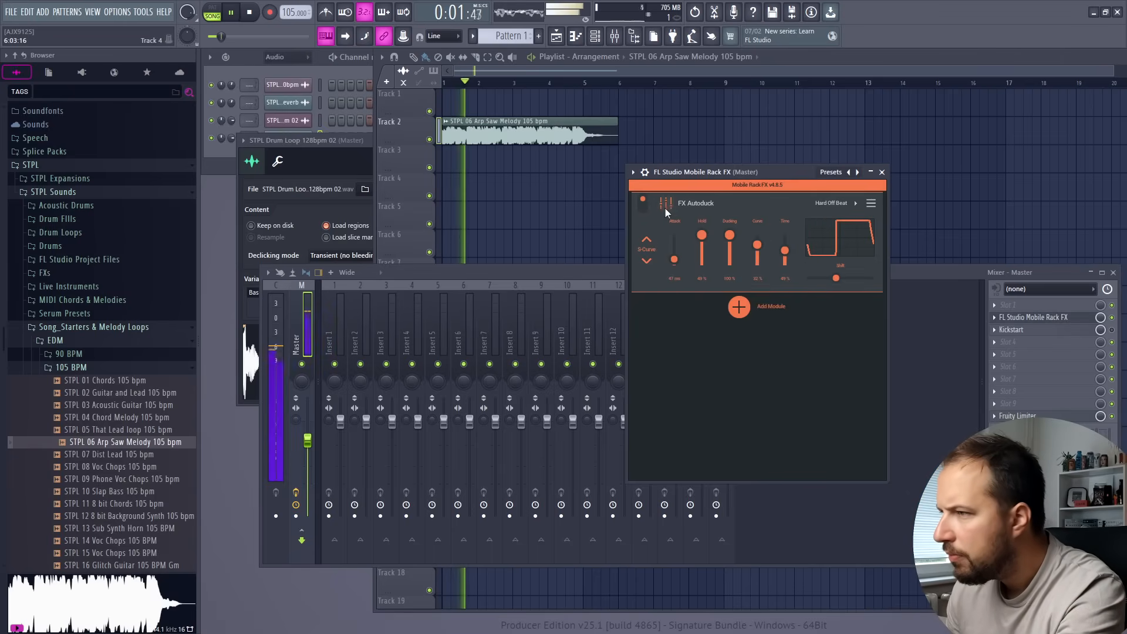
# Browse the rack's Add Module list of available modules.
pyautogui.click(248, 11)
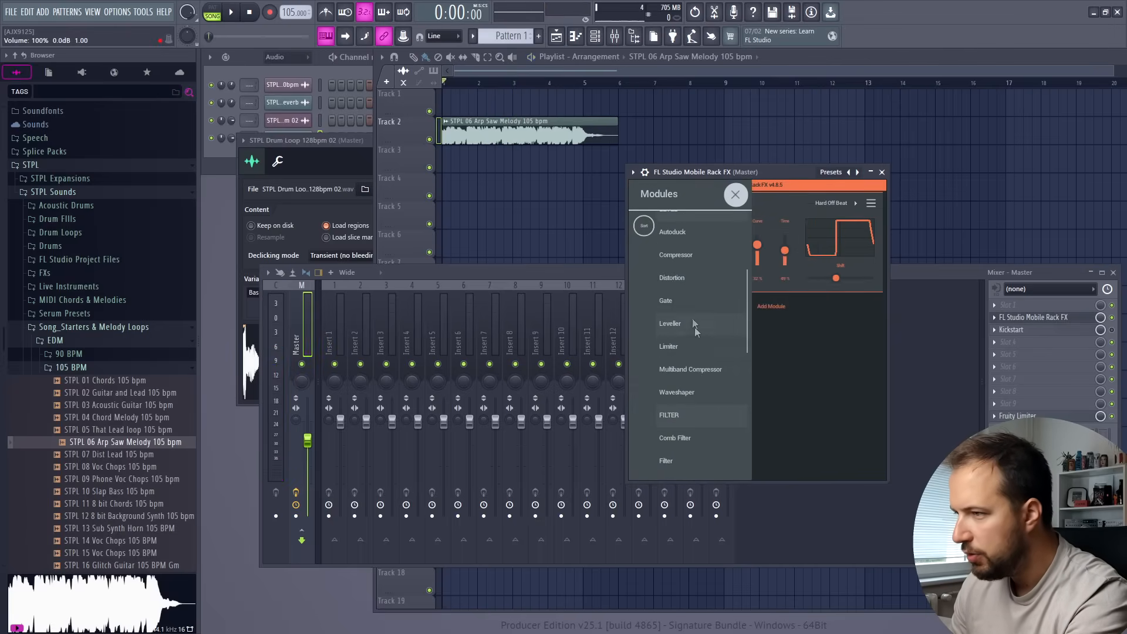
pyautogui.scroll(-3)
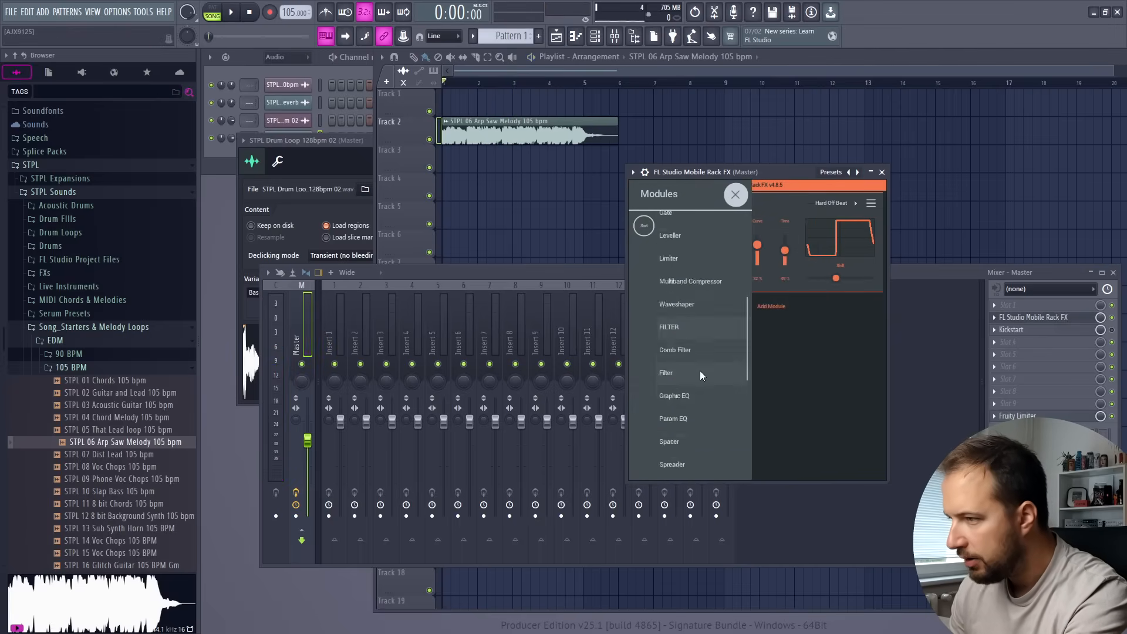
pyautogui.scroll(-3)
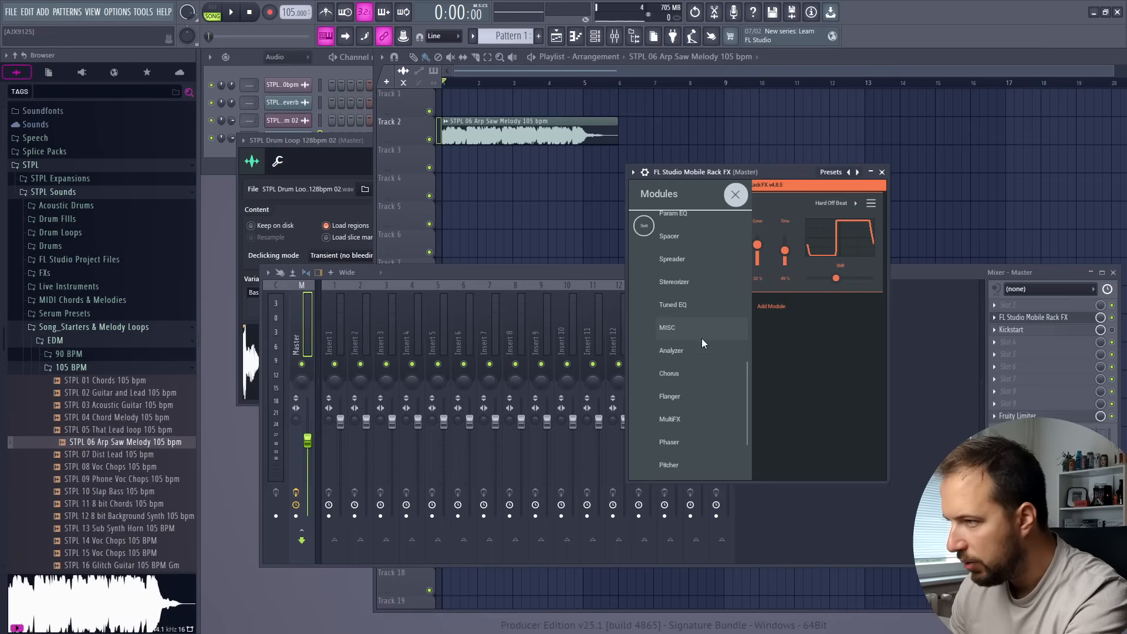
pyautogui.click(881, 172)
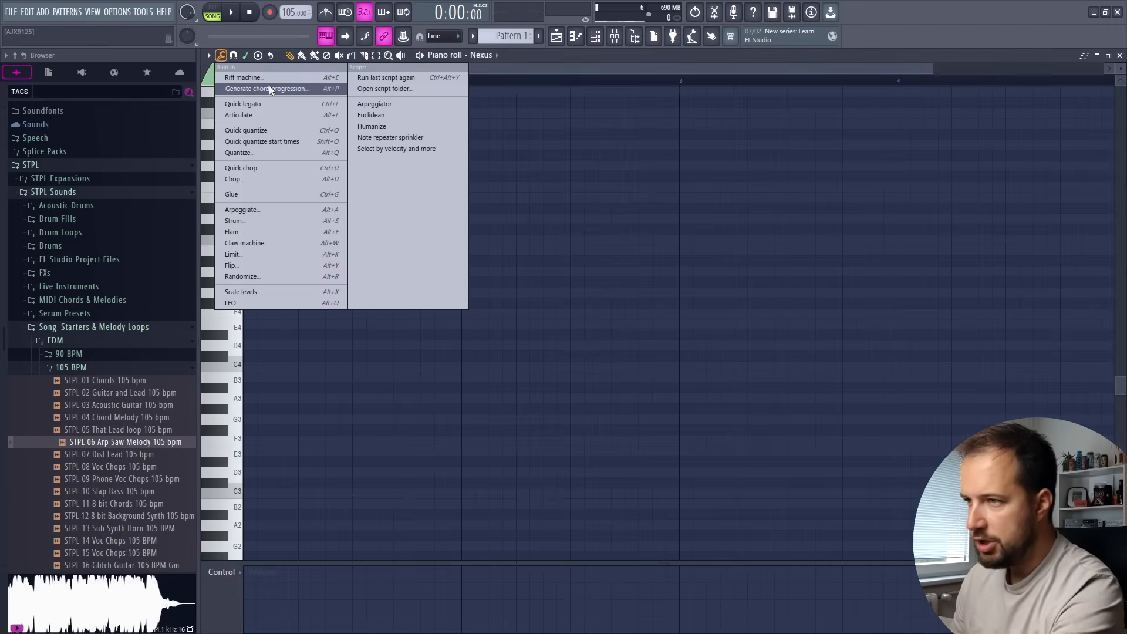
# Generate a Cm–Gm–Fsus4–F chord progression performed as a Straight 1 bassline.
pyautogui.click(266, 88)
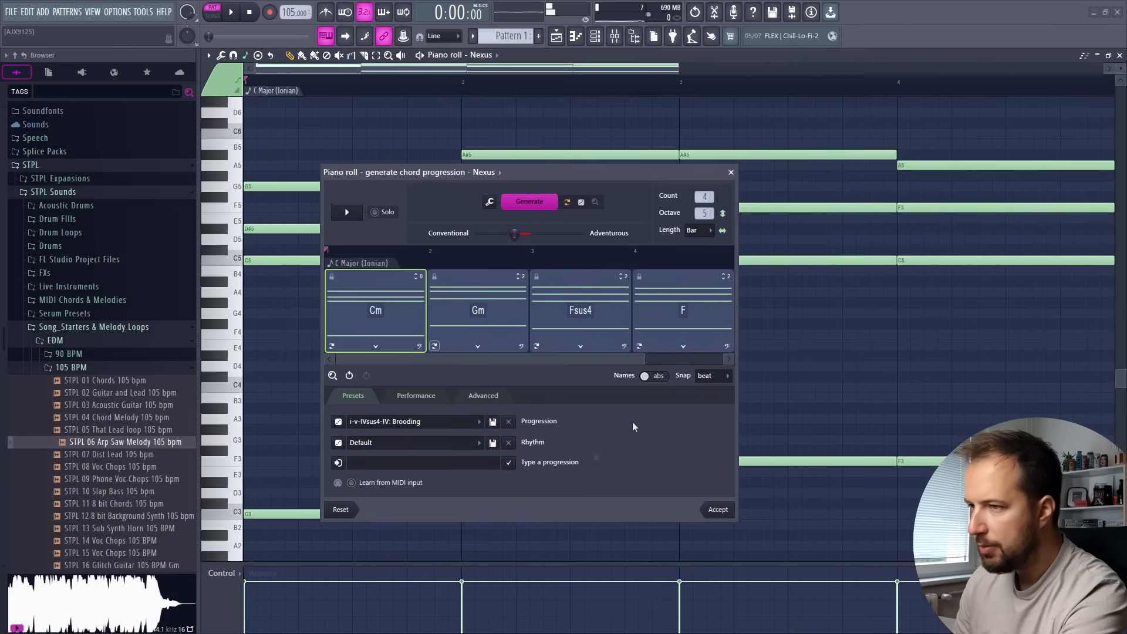
pyautogui.moveTo(453, 428)
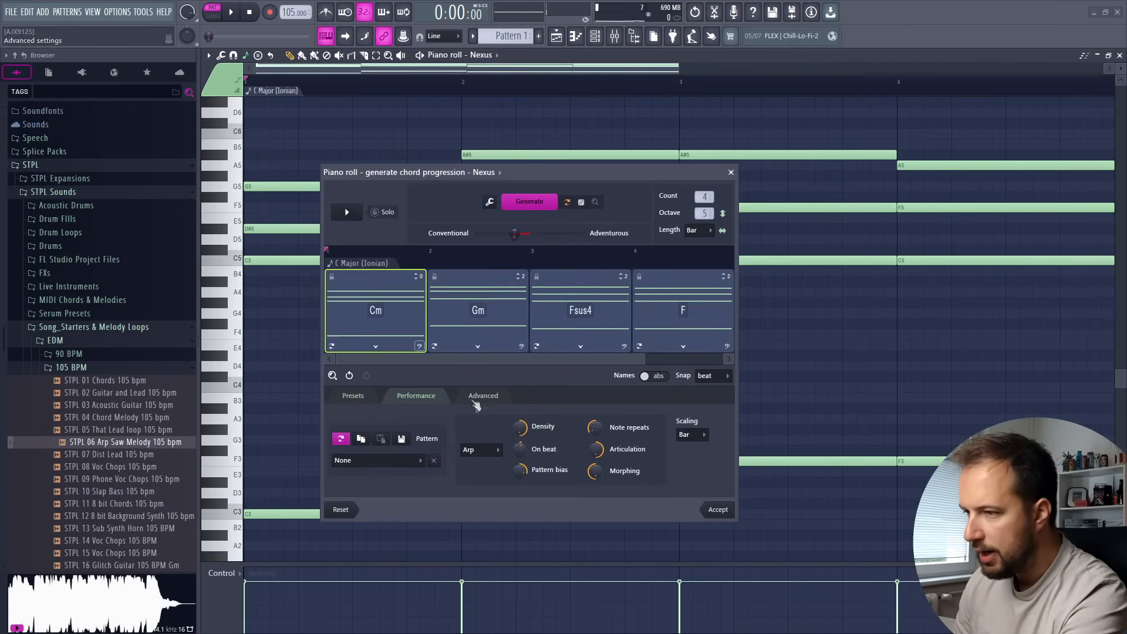
pyautogui.click(478, 449)
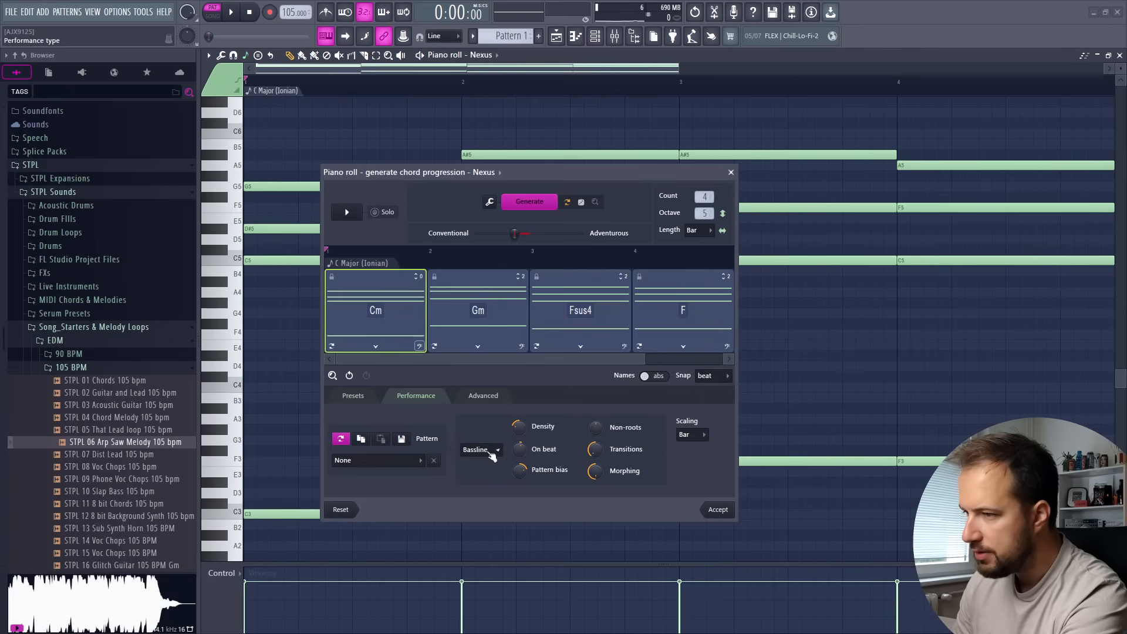
pyautogui.click(474, 449)
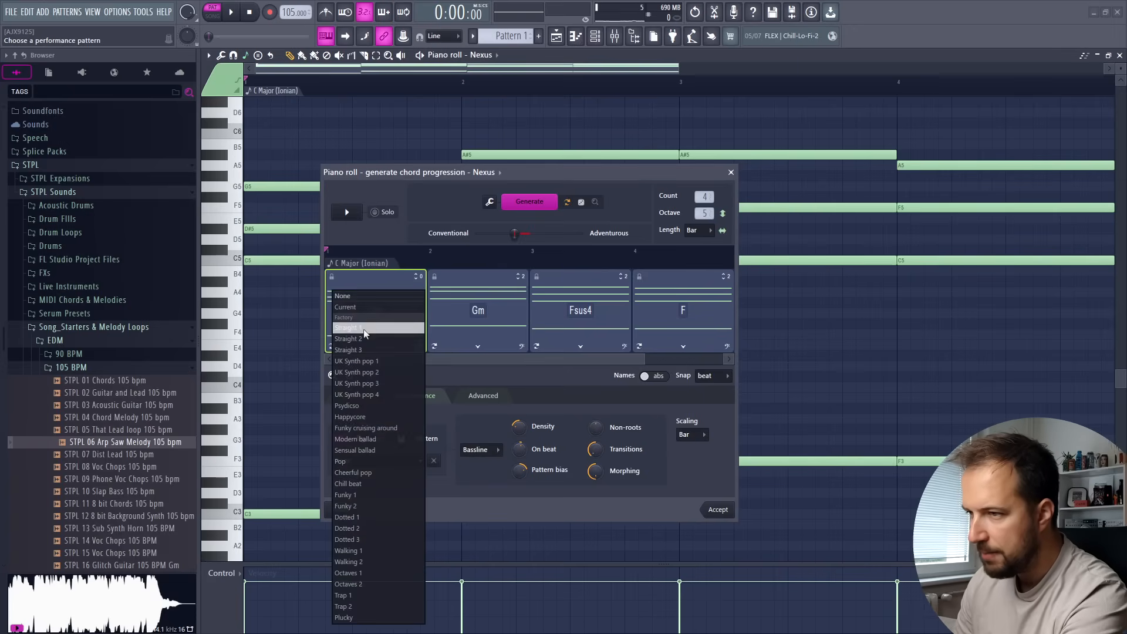
pyautogui.click(348, 338)
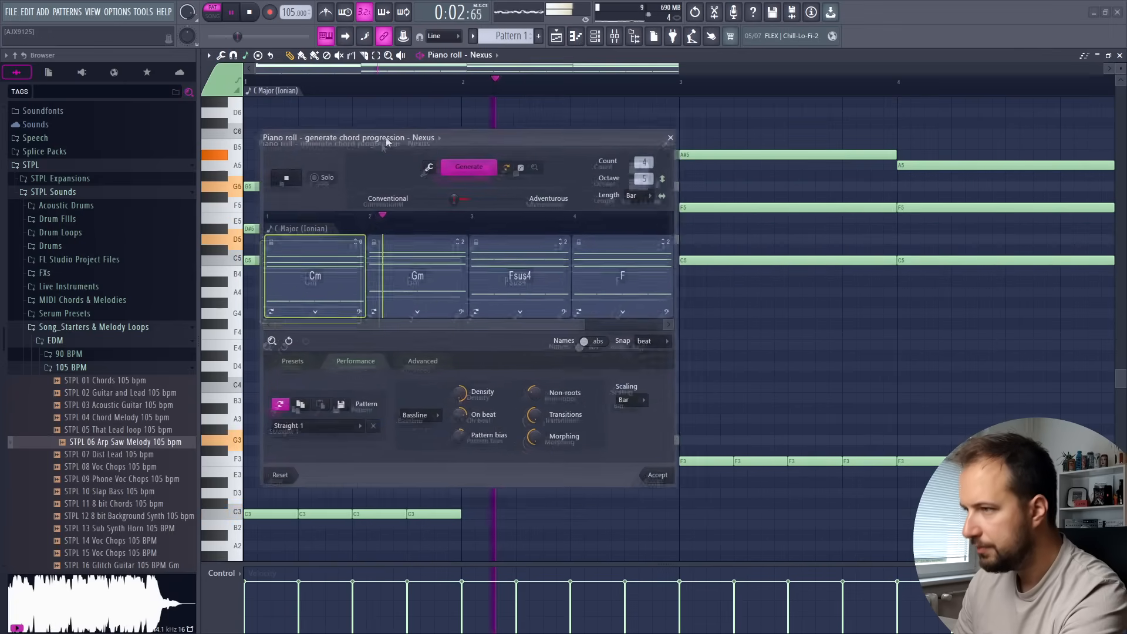
pyautogui.moveTo(349, 138); pyautogui.dragTo(338, 199)
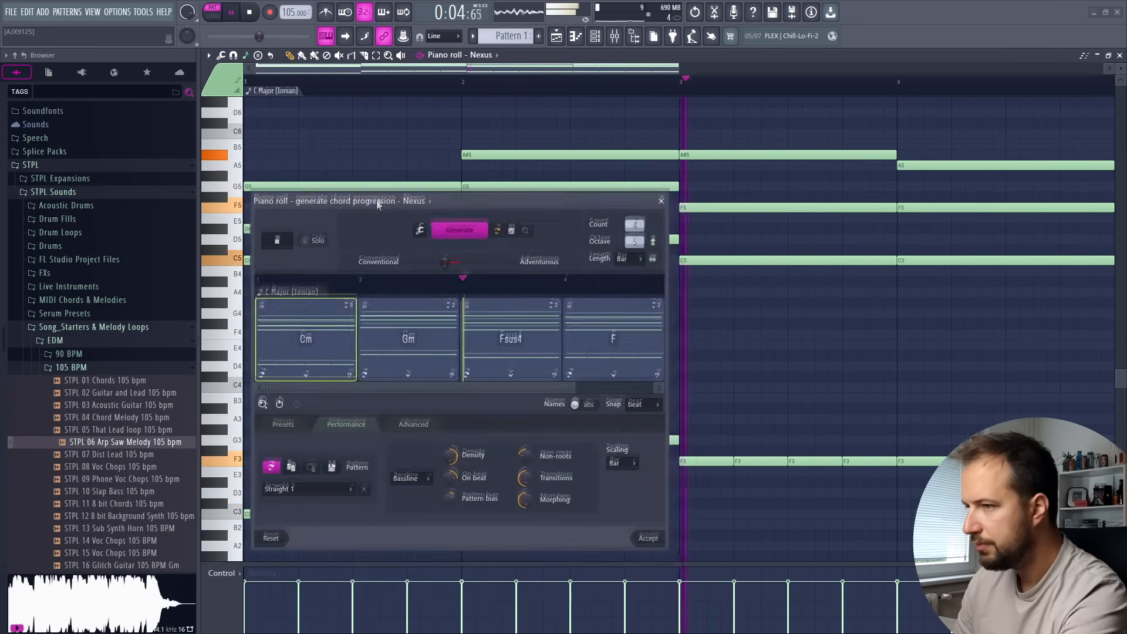